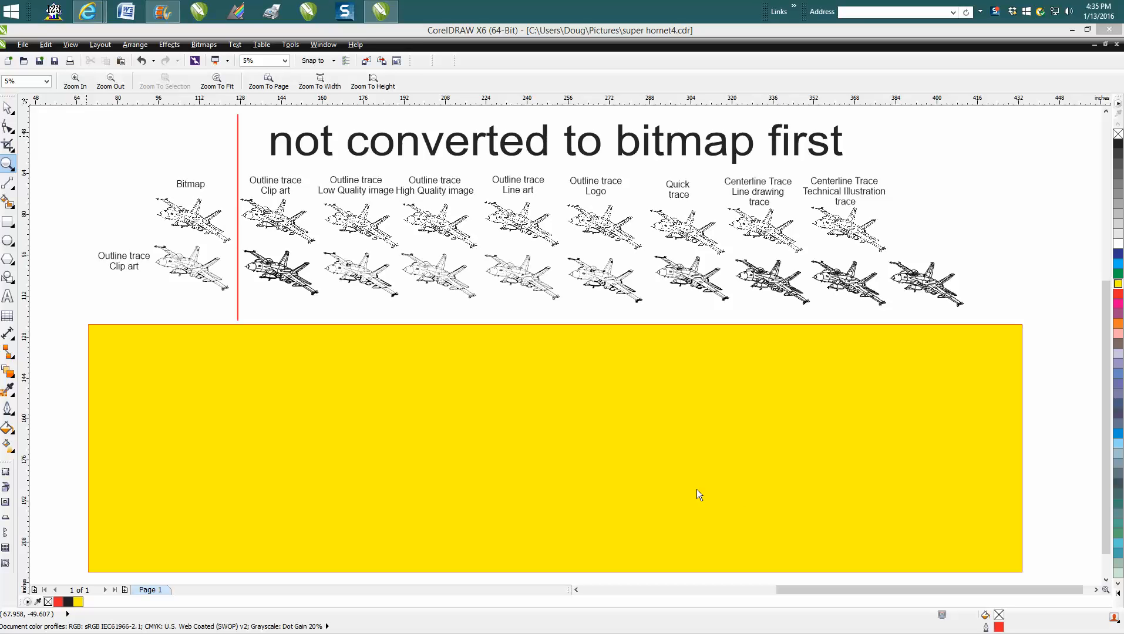
{"action": "mouse_move", "coordinate": [171, 318]}
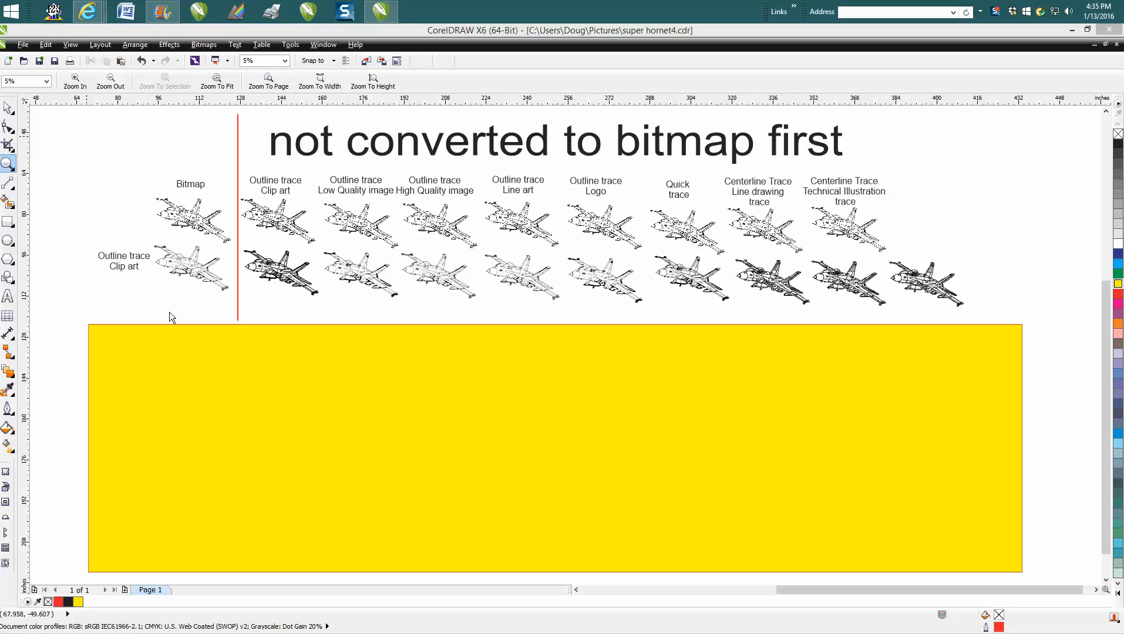
{"action": "mouse_move", "coordinate": [81, 230]}
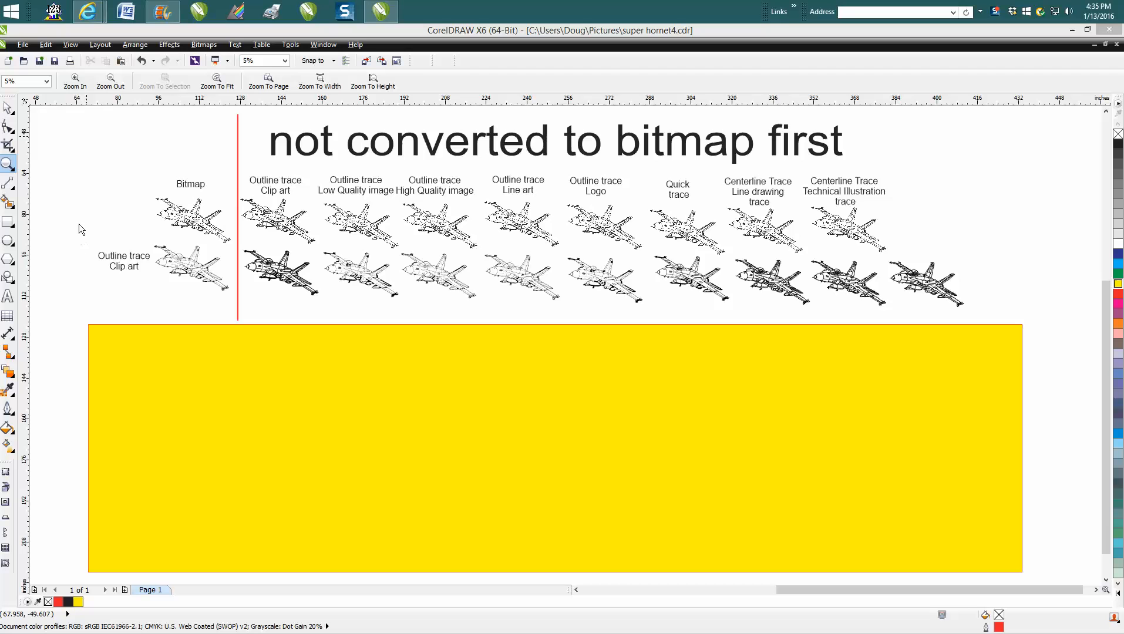
{"action": "mouse_move", "coordinate": [79, 150]}
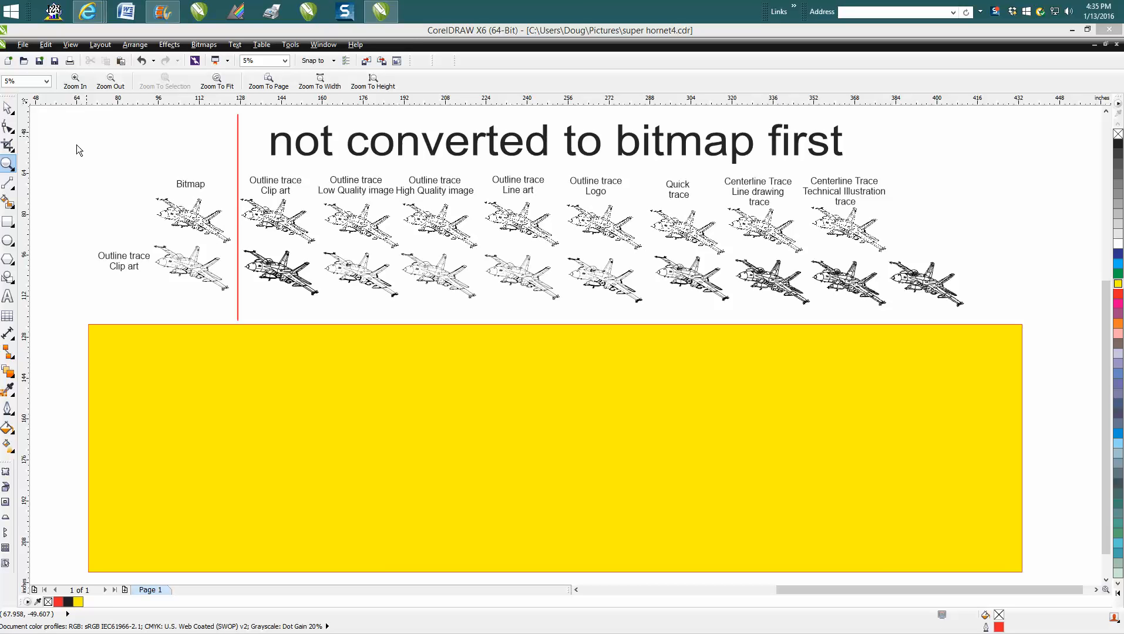
{"action": "mouse_move", "coordinate": [81, 151]}
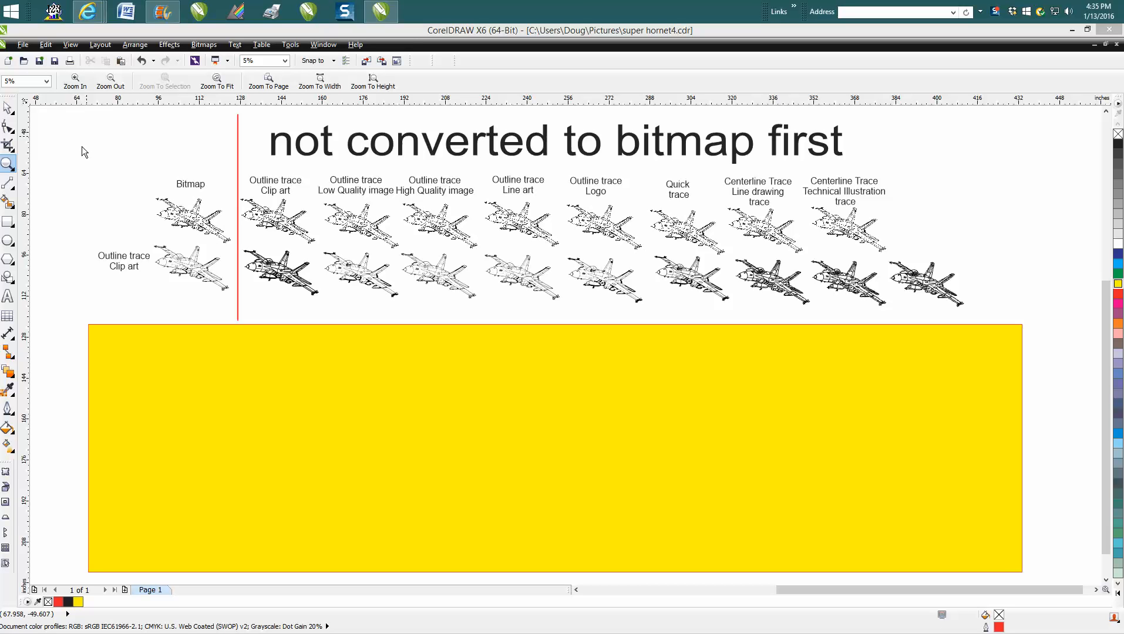
{"action": "mouse_move", "coordinate": [91, 162]}
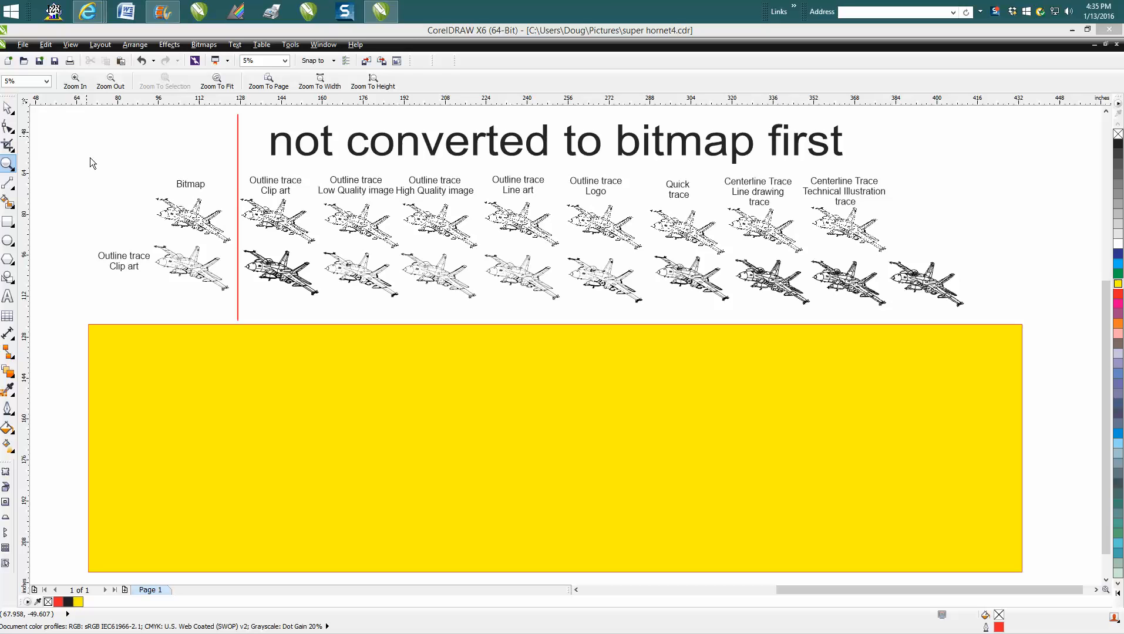
{"action": "mouse_move", "coordinate": [86, 178]}
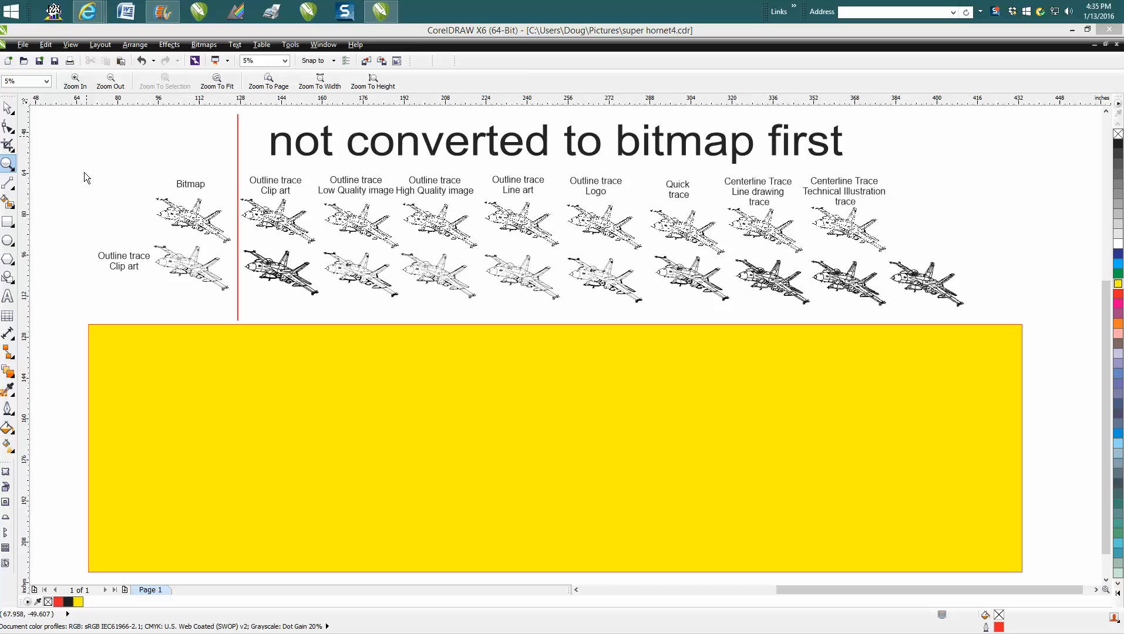
{"action": "mouse_move", "coordinate": [91, 175]}
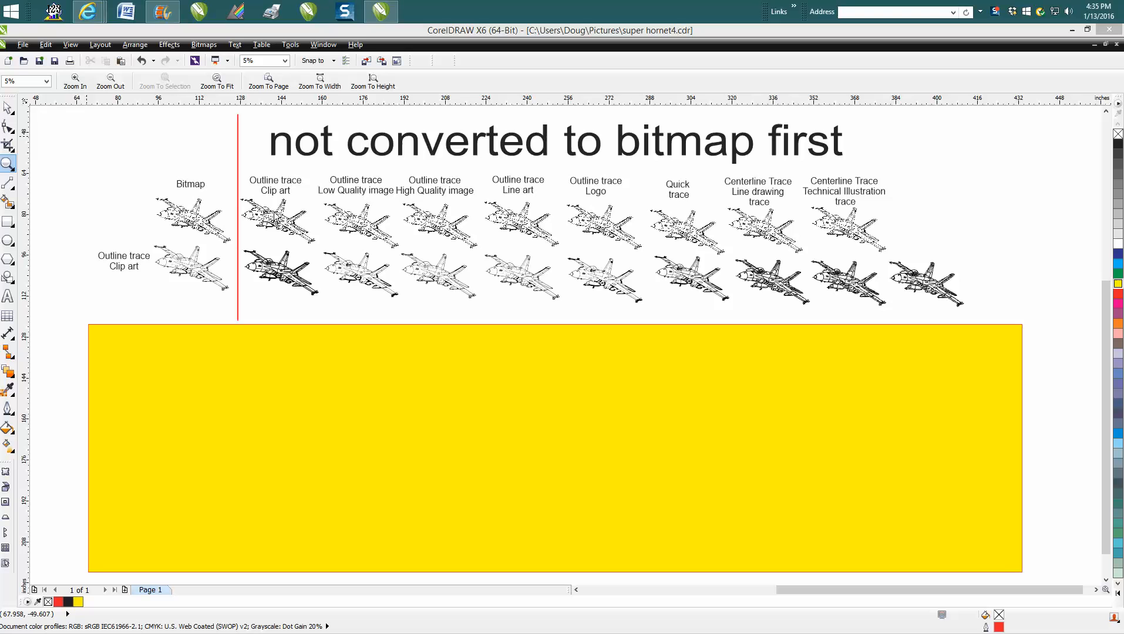
{"action": "mouse_move", "coordinate": [281, 200]}
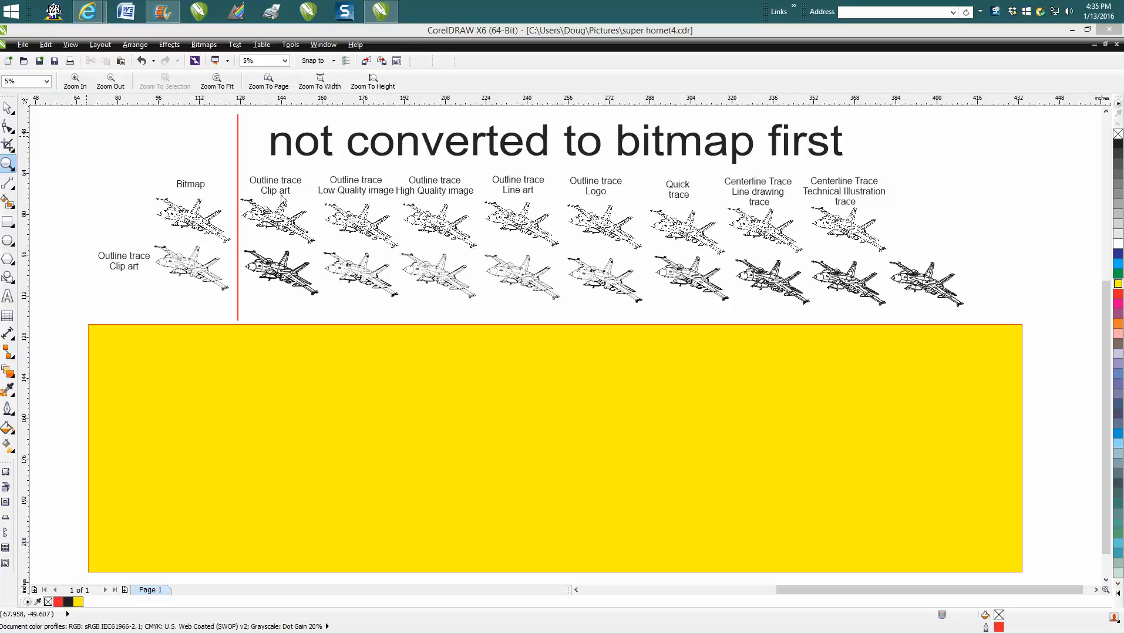
{"action": "mouse_move", "coordinate": [668, 199]}
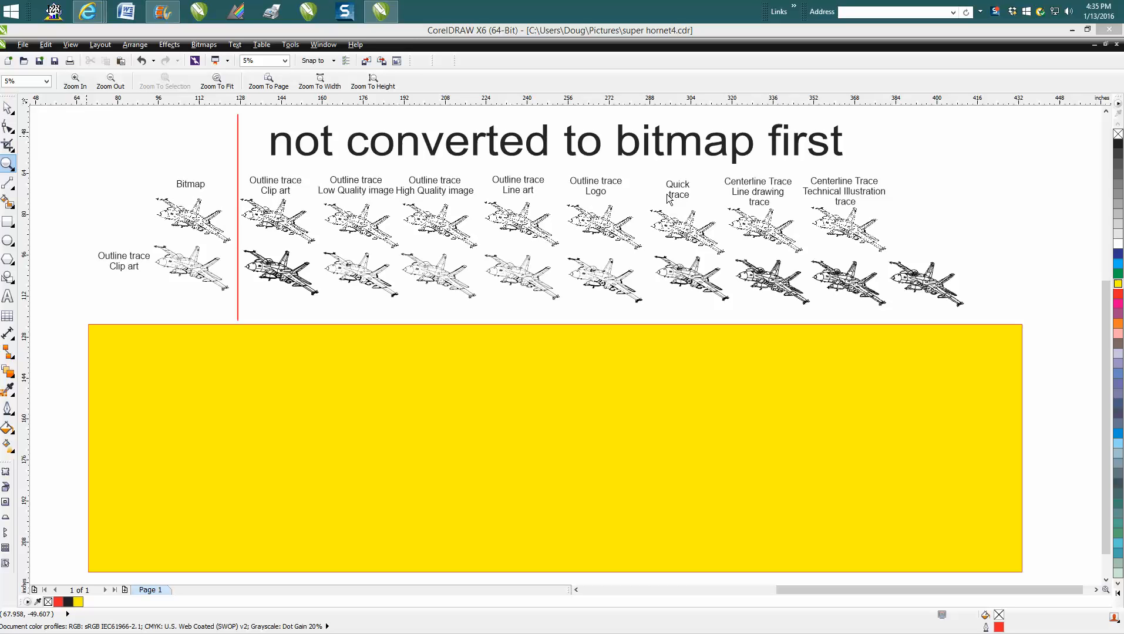
{"action": "mouse_move", "coordinate": [212, 68]}
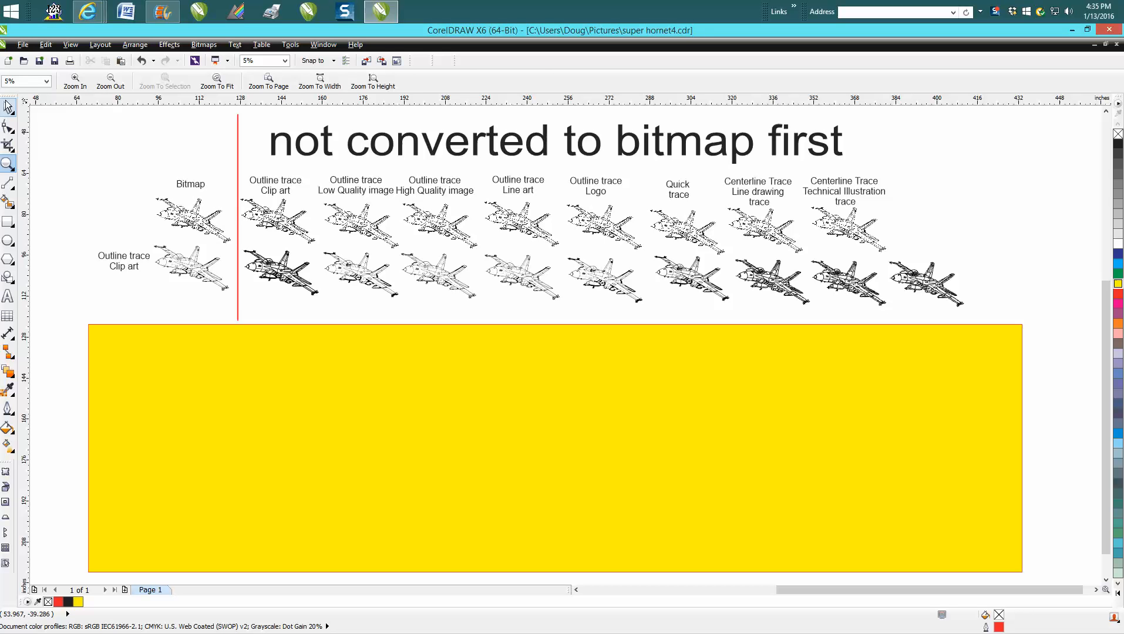
Step: Select the original Bitmap plane, zoom in on it, then zoom back out one step
{"action": "left_click", "coordinate": [190, 215]}
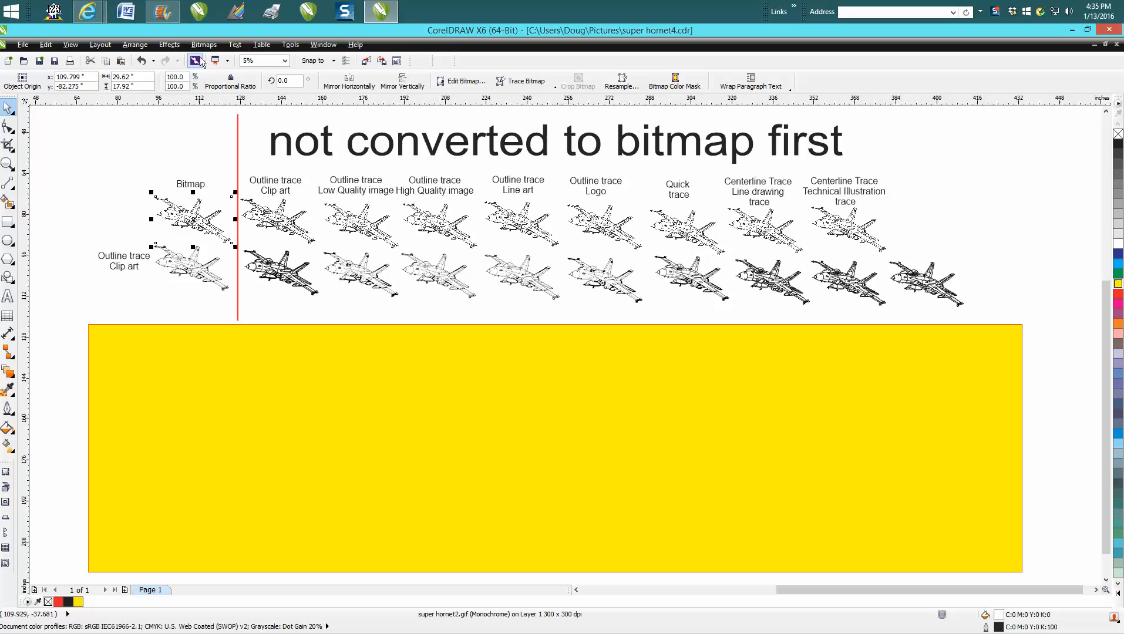
{"action": "left_click", "coordinate": [203, 44]}
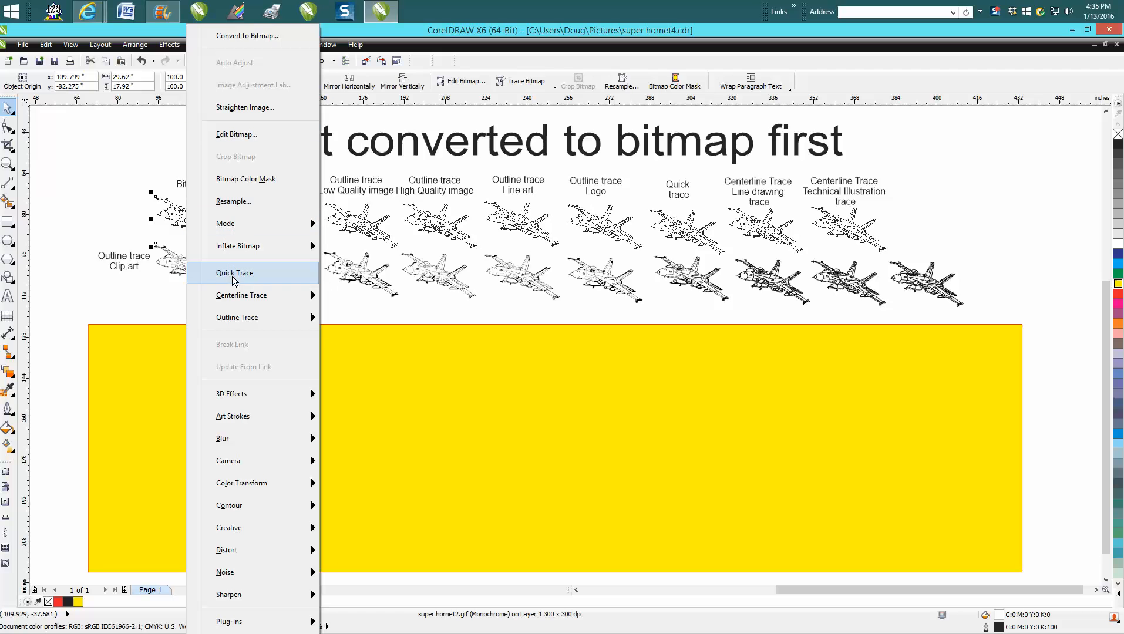
{"action": "mouse_move", "coordinate": [241, 295]}
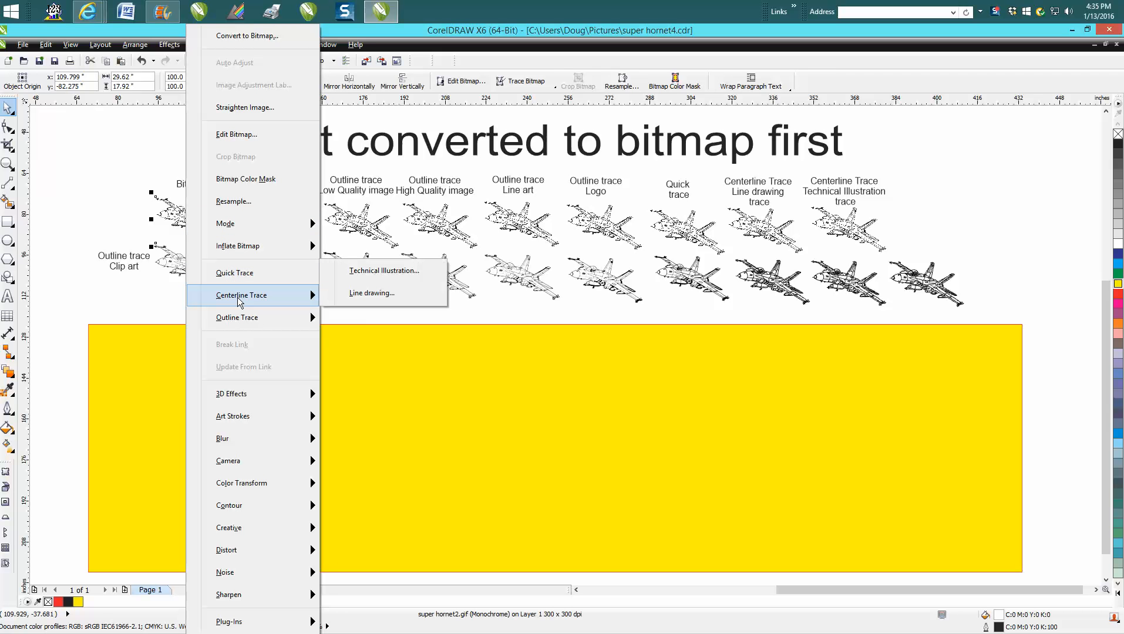
{"action": "mouse_move", "coordinate": [236, 318]}
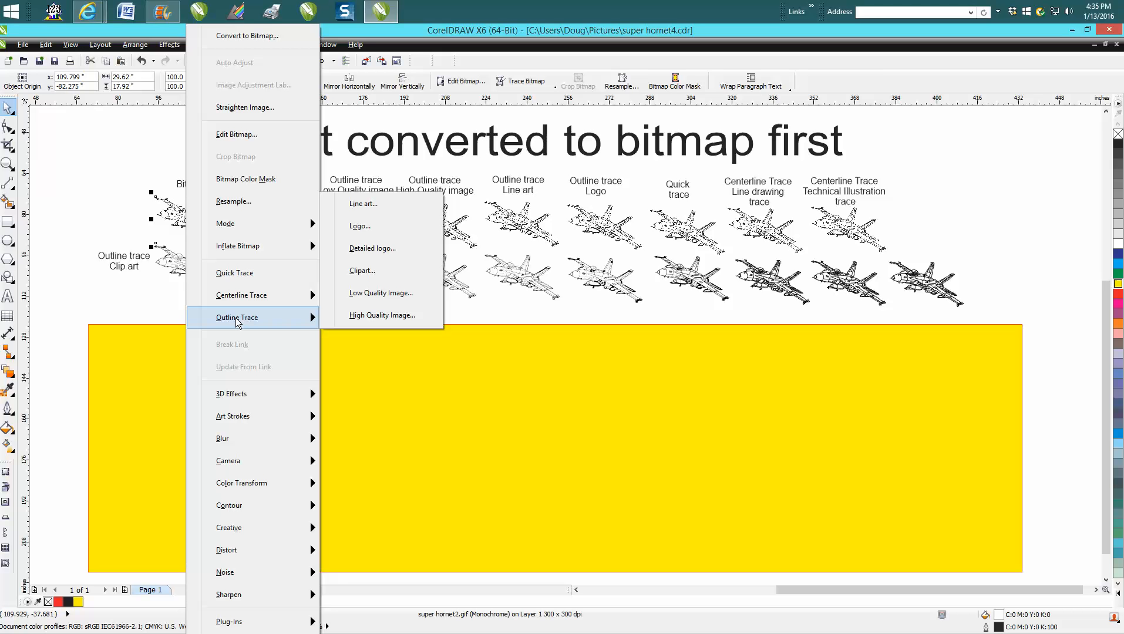
{"action": "mouse_move", "coordinate": [165, 283]}
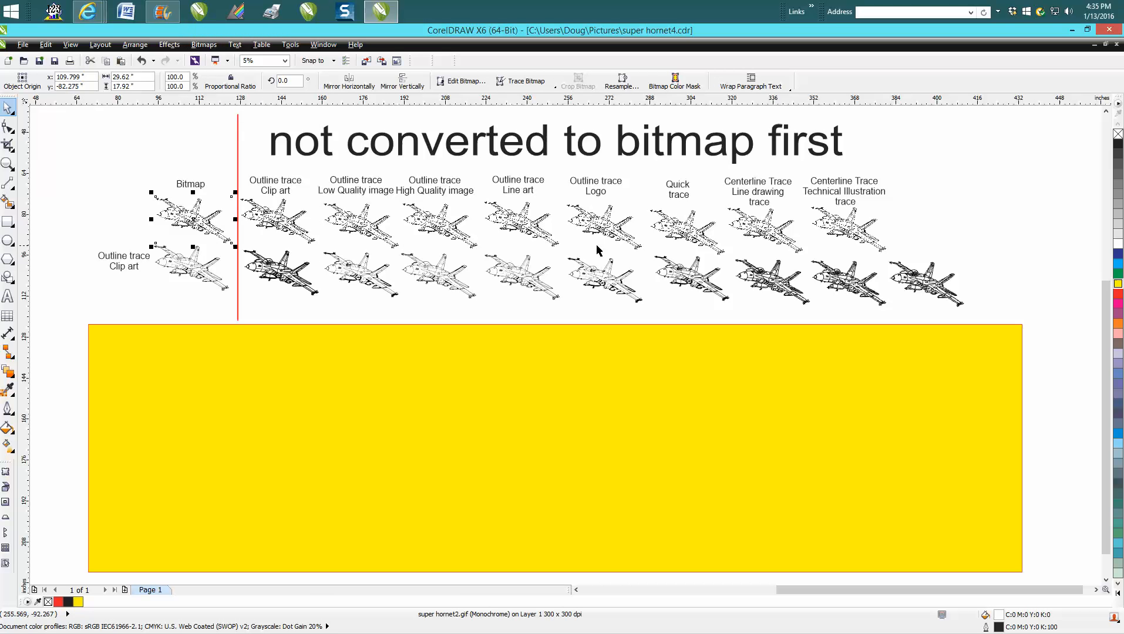
{"action": "mouse_move", "coordinate": [251, 222]}
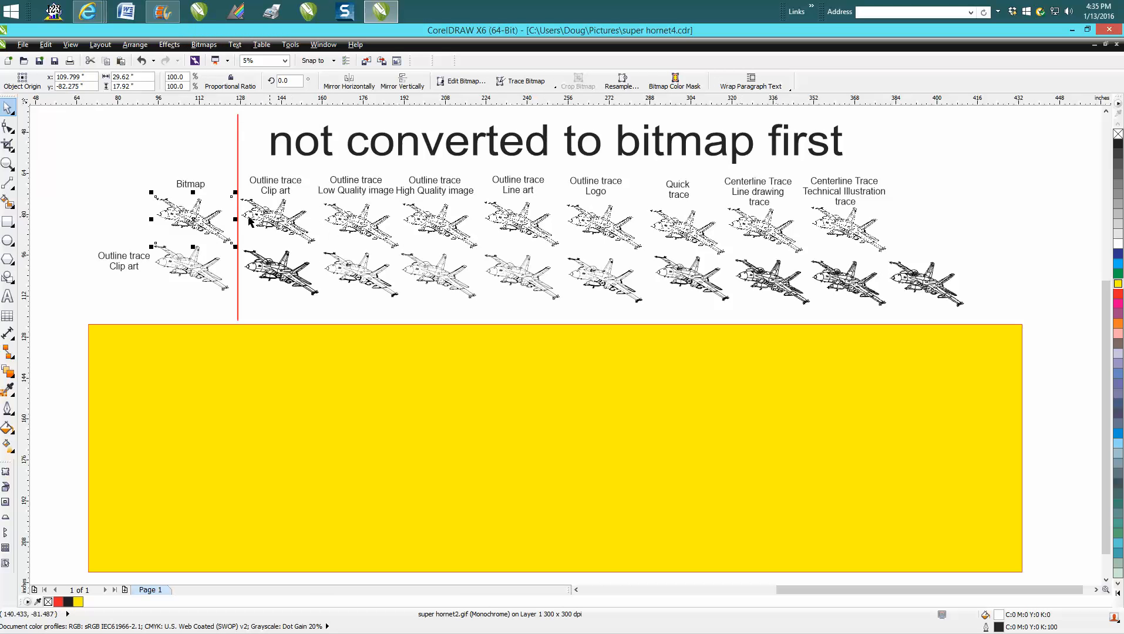
{"action": "left_click", "coordinate": [8, 163]}
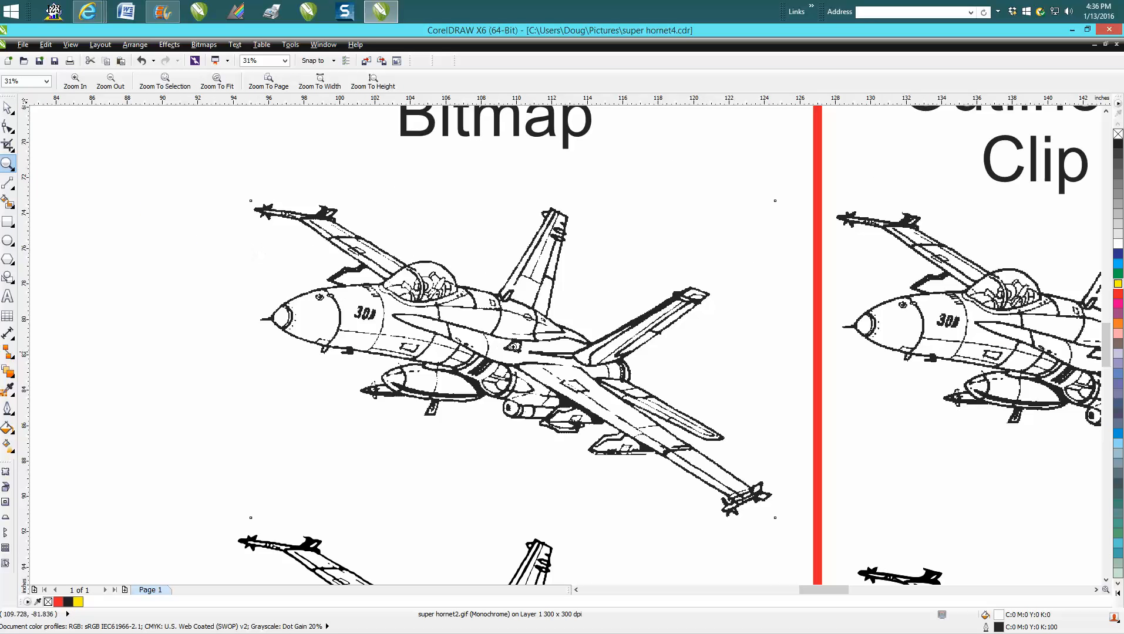
{"action": "mouse_move", "coordinate": [464, 281]}
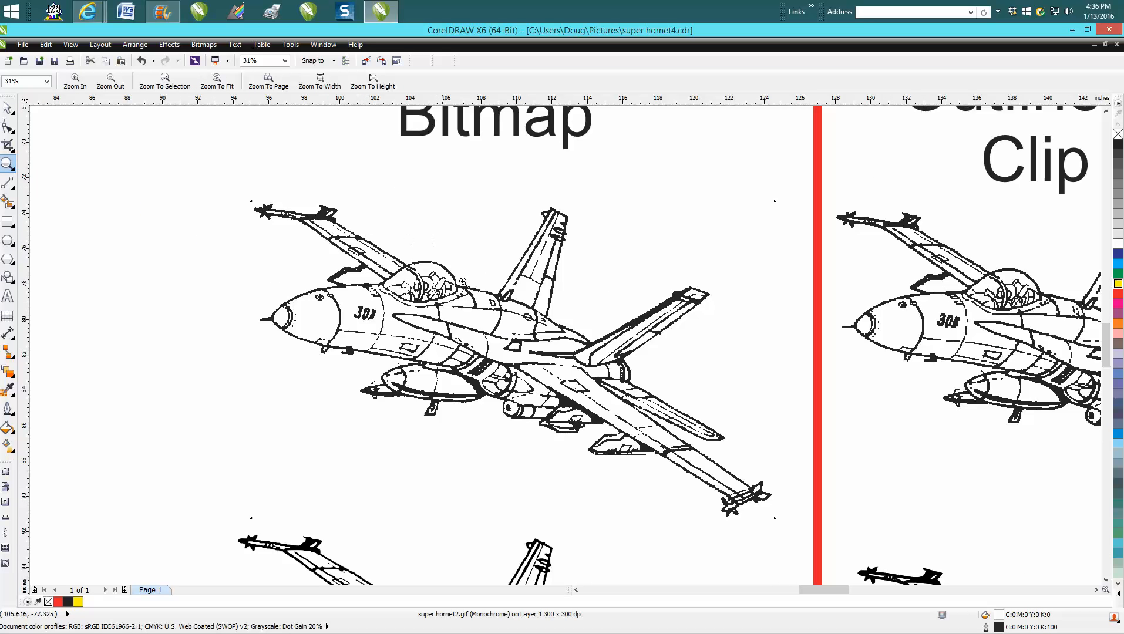
{"action": "mouse_move", "coordinate": [559, 345]}
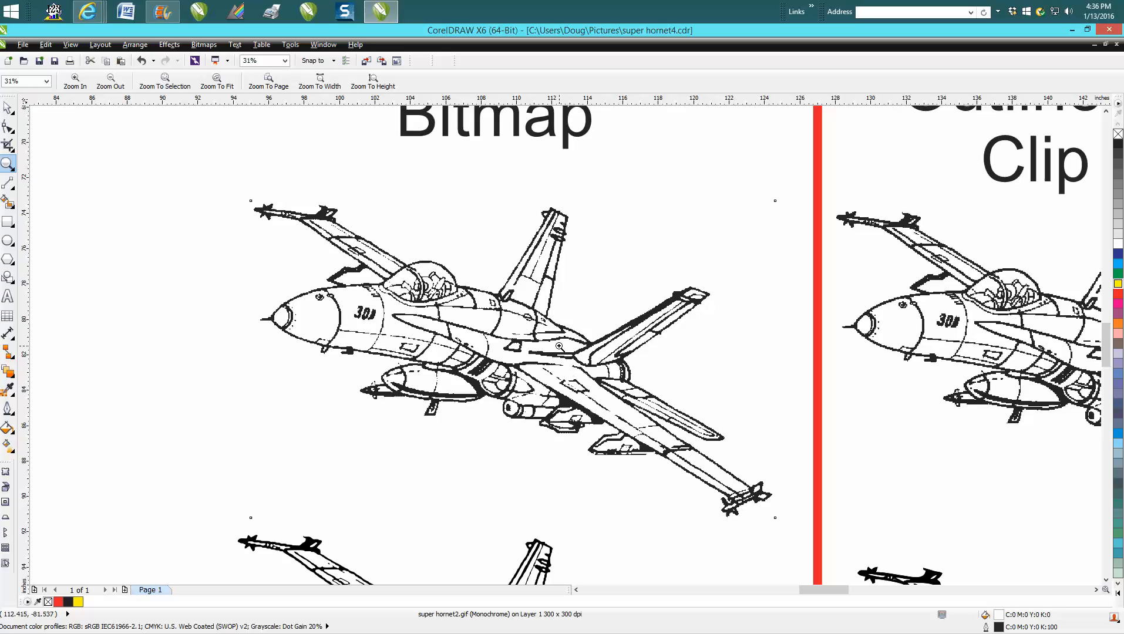
{"action": "left_click", "coordinate": [109, 81]}
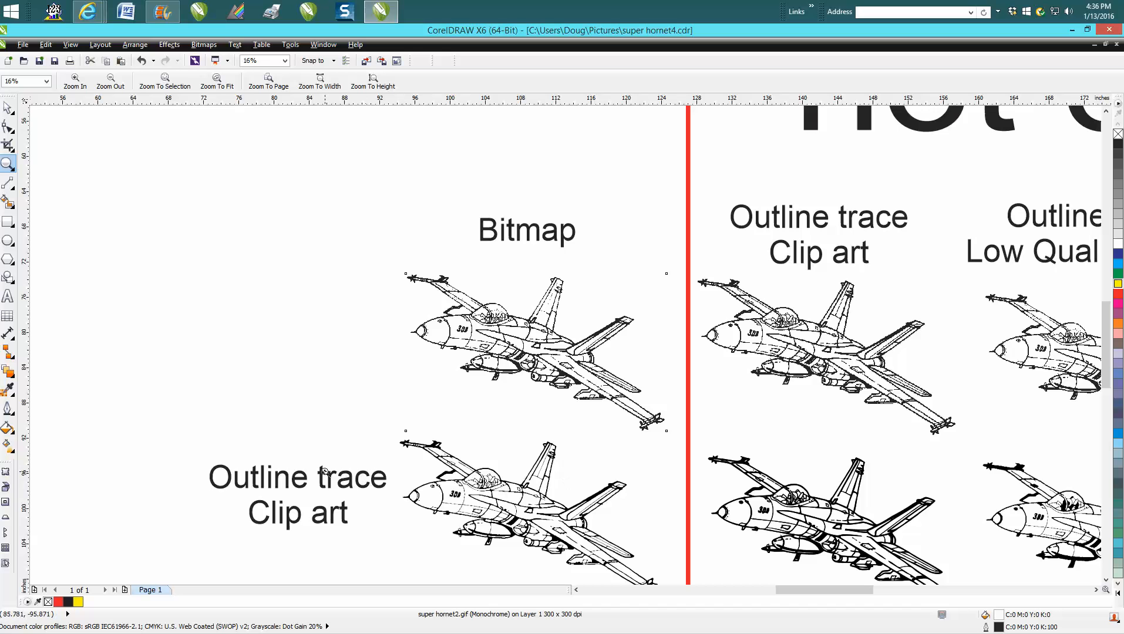
{"action": "mouse_move", "coordinate": [367, 423]}
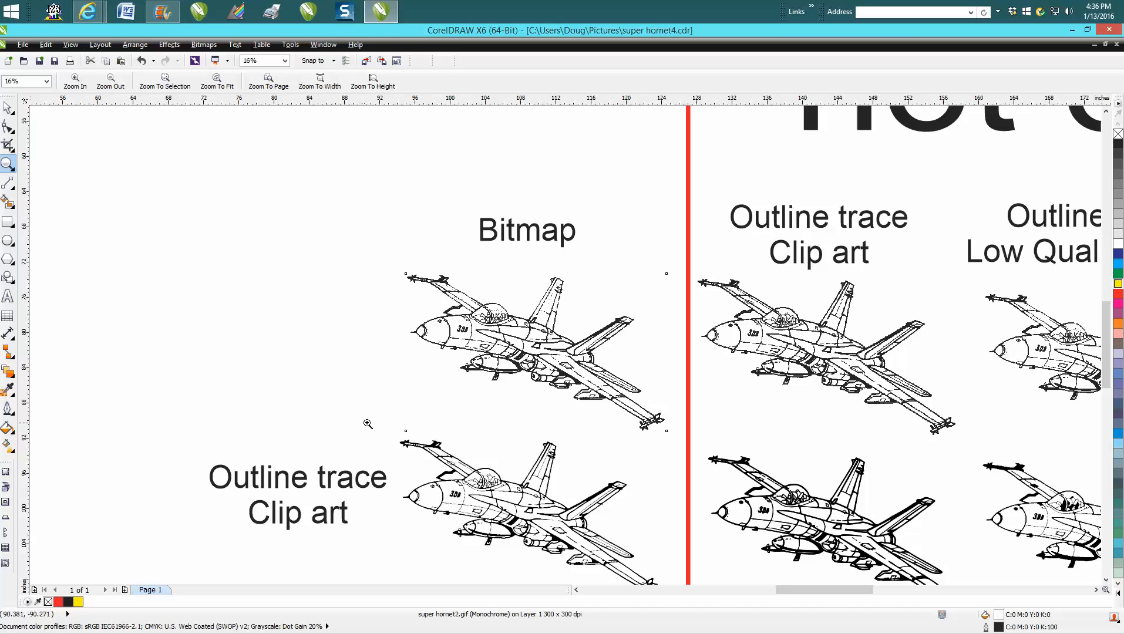
{"action": "mouse_move", "coordinate": [380, 420]}
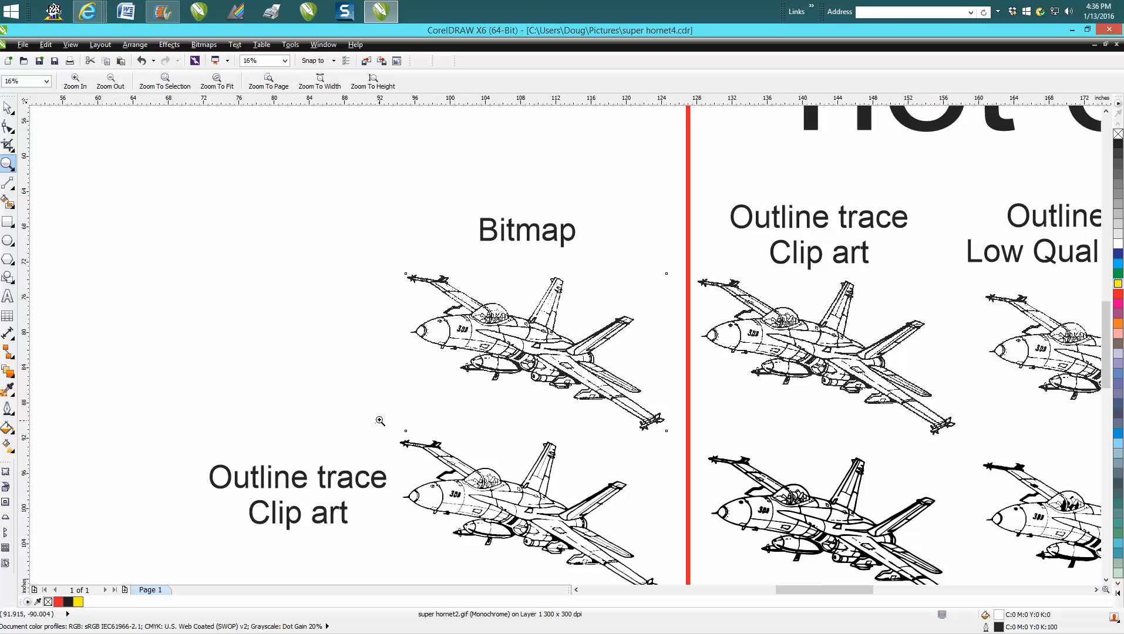
{"action": "left_click", "coordinate": [534, 351]}
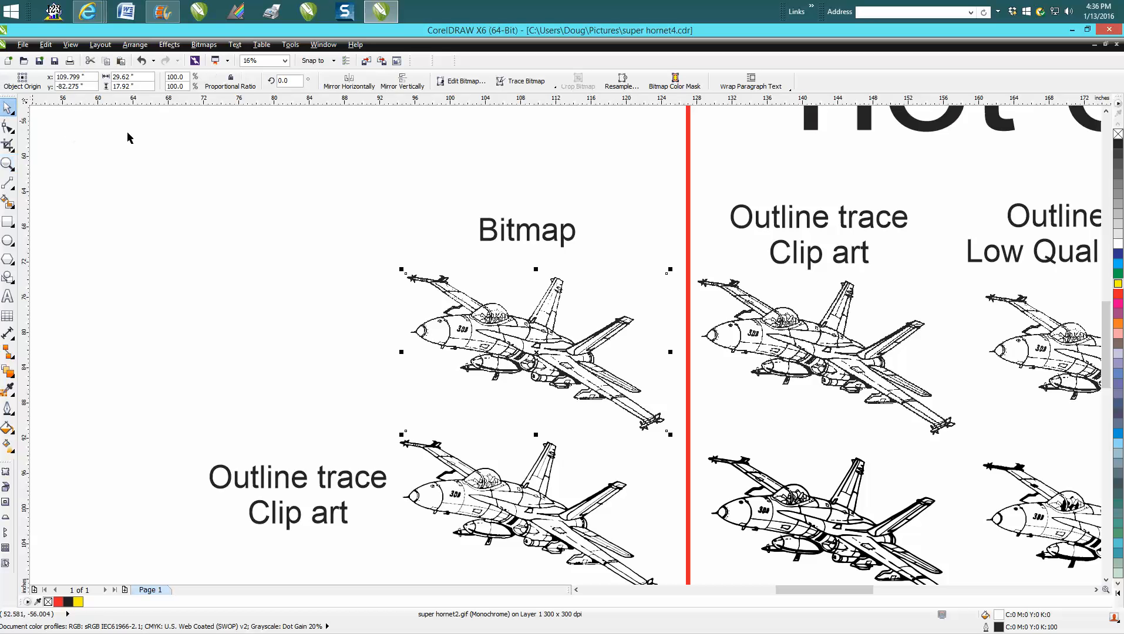
Step: Convert the Bitmap plane to a 600 dpi, 1-bit black-and-white, anti-aliased bitmap
{"action": "left_click", "coordinate": [203, 43]}
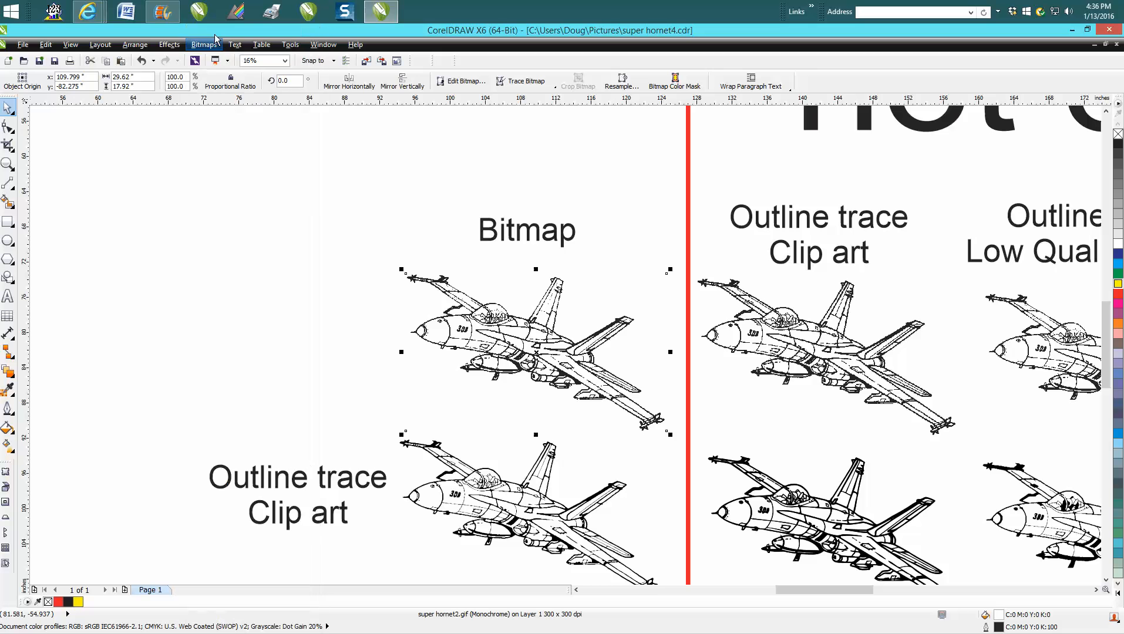
{"action": "mouse_move", "coordinate": [321, 131]}
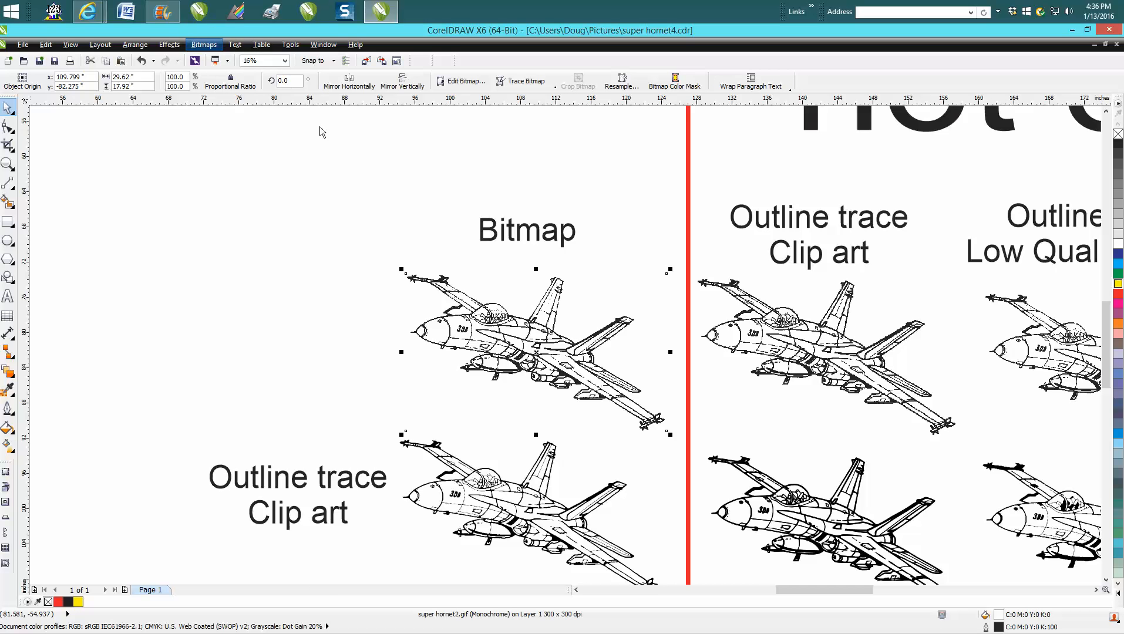
{"action": "left_click", "coordinate": [204, 44]}
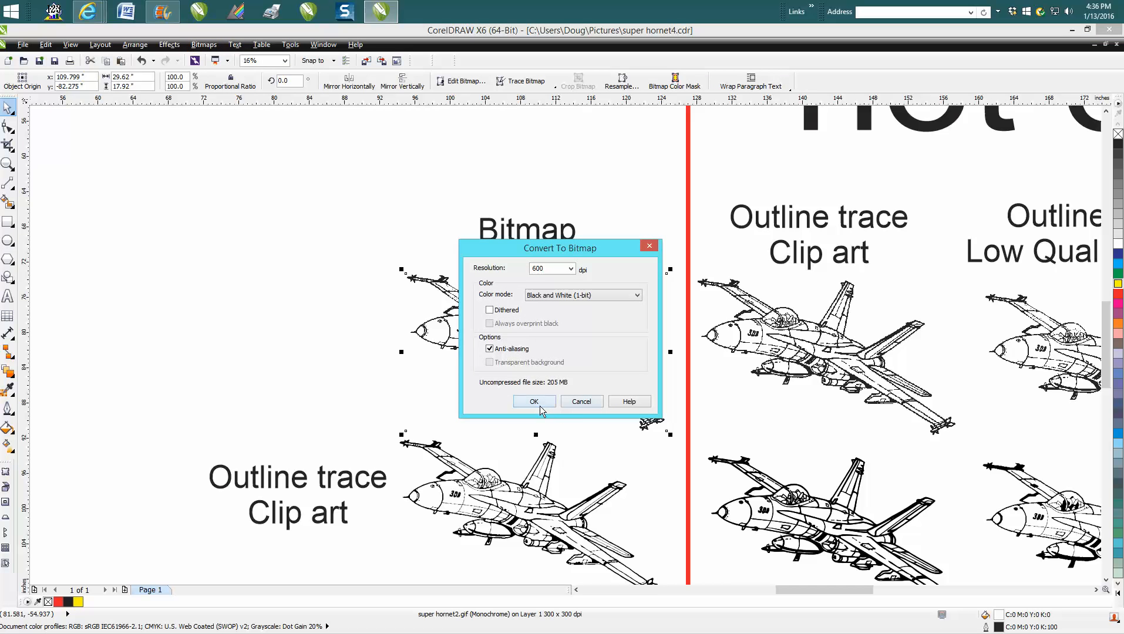
{"action": "left_click", "coordinate": [533, 401]}
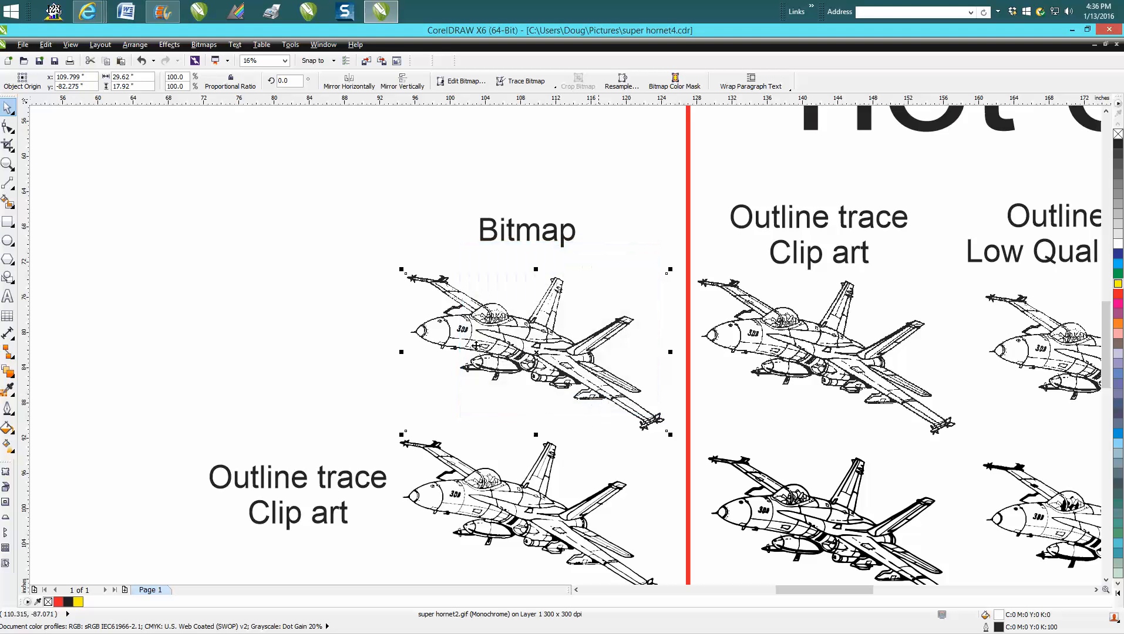
{"action": "mouse_move", "coordinate": [39, 179]}
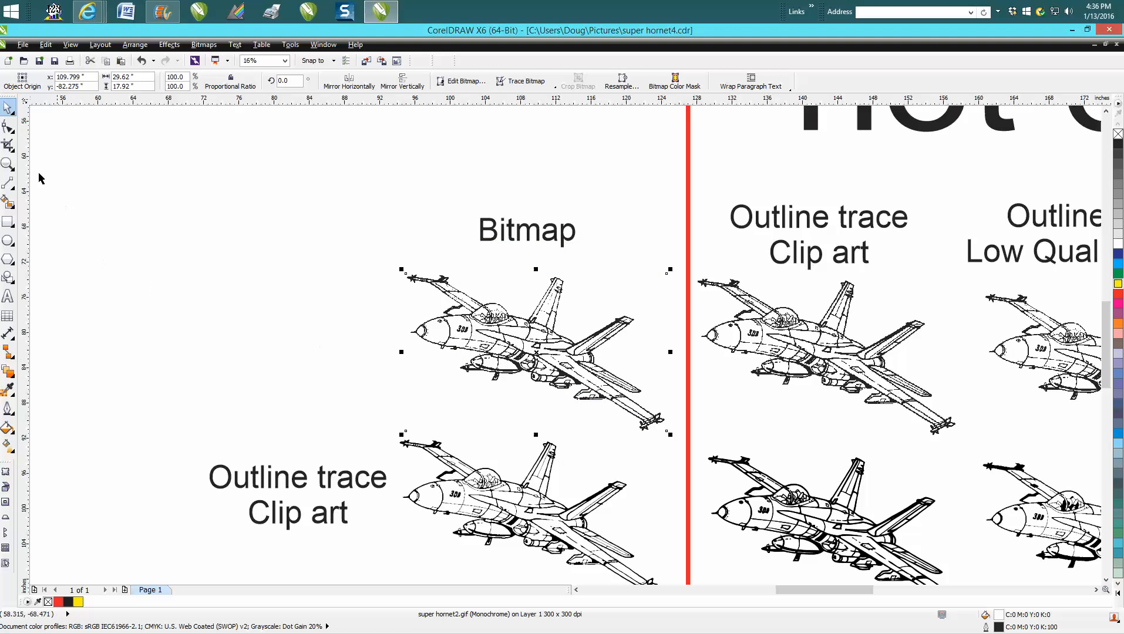
{"action": "left_click", "coordinate": [10, 164]}
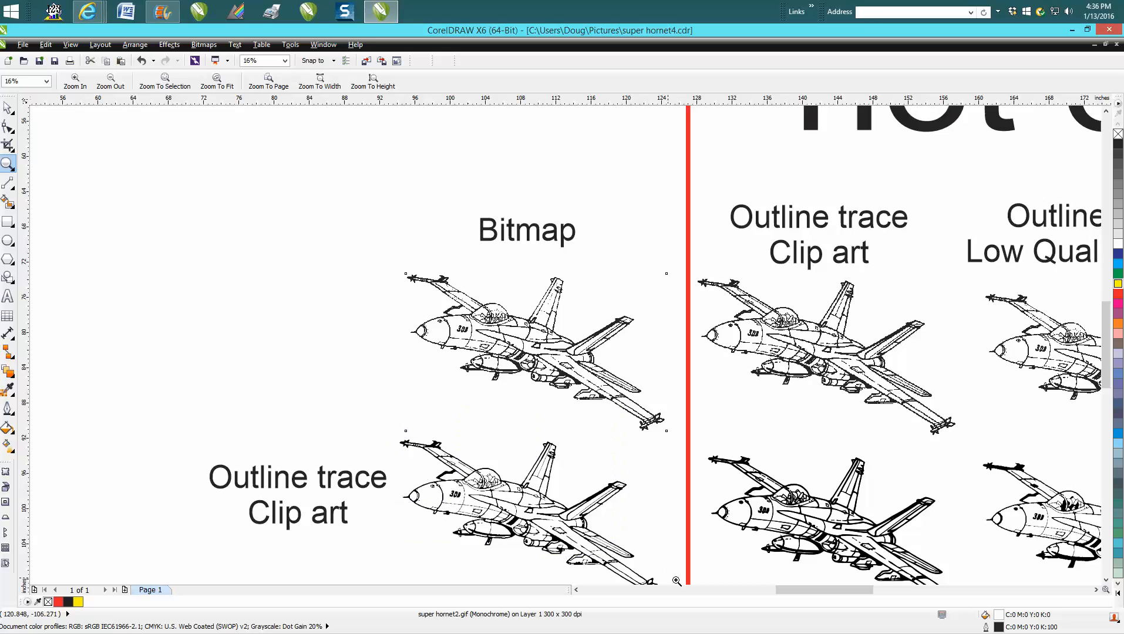
{"action": "left_click", "coordinate": [563, 435]}
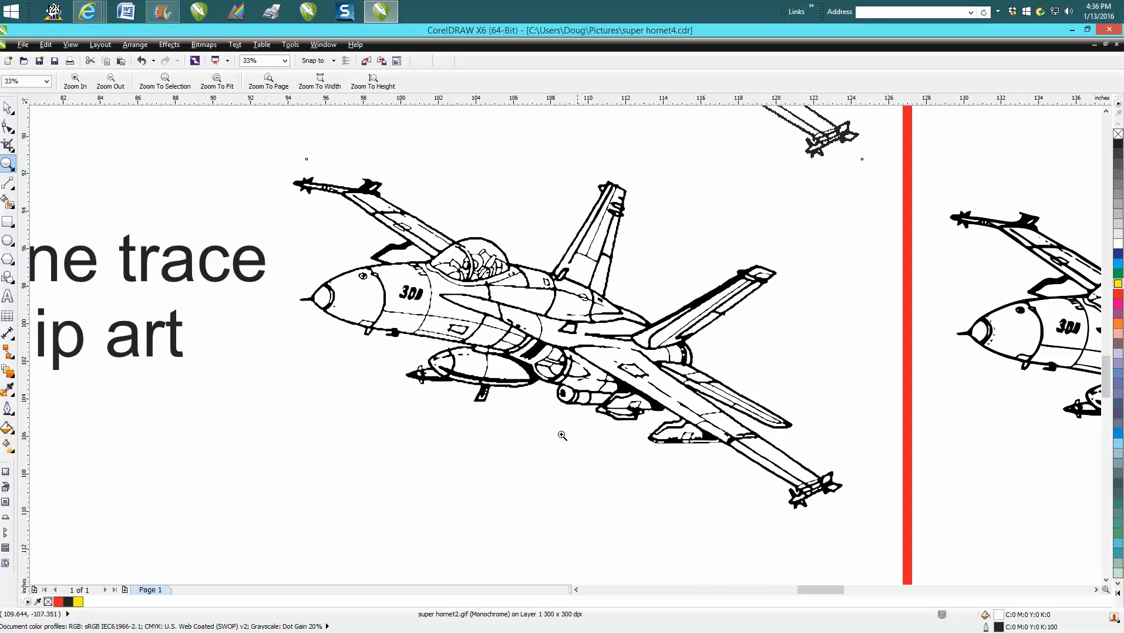
{"action": "mouse_move", "coordinate": [536, 360]}
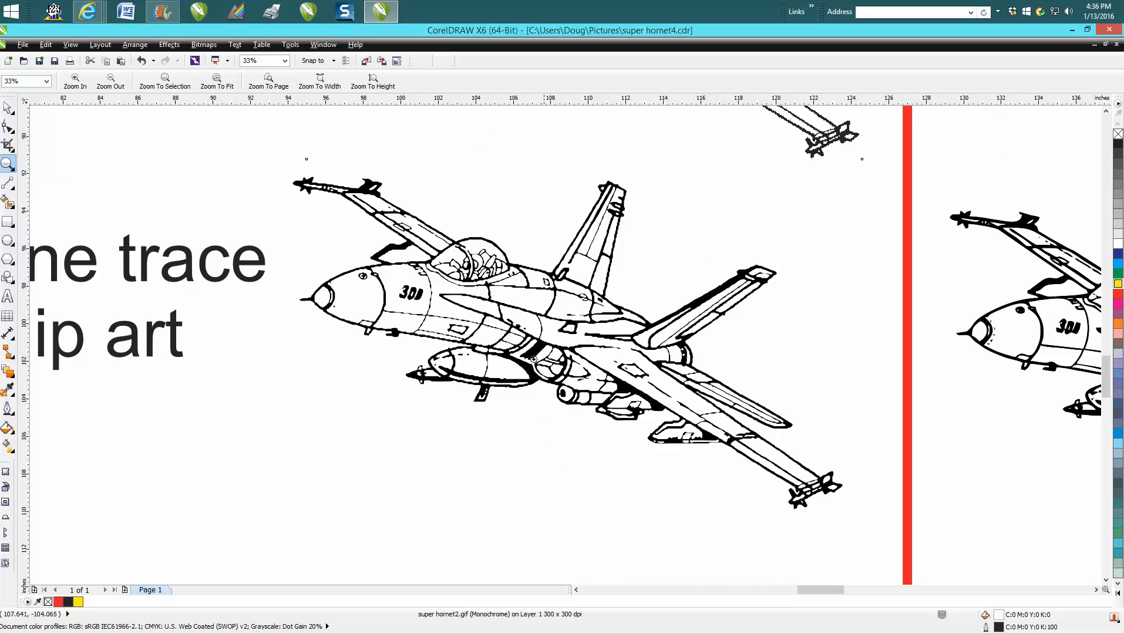
{"action": "mouse_move", "coordinate": [583, 332]}
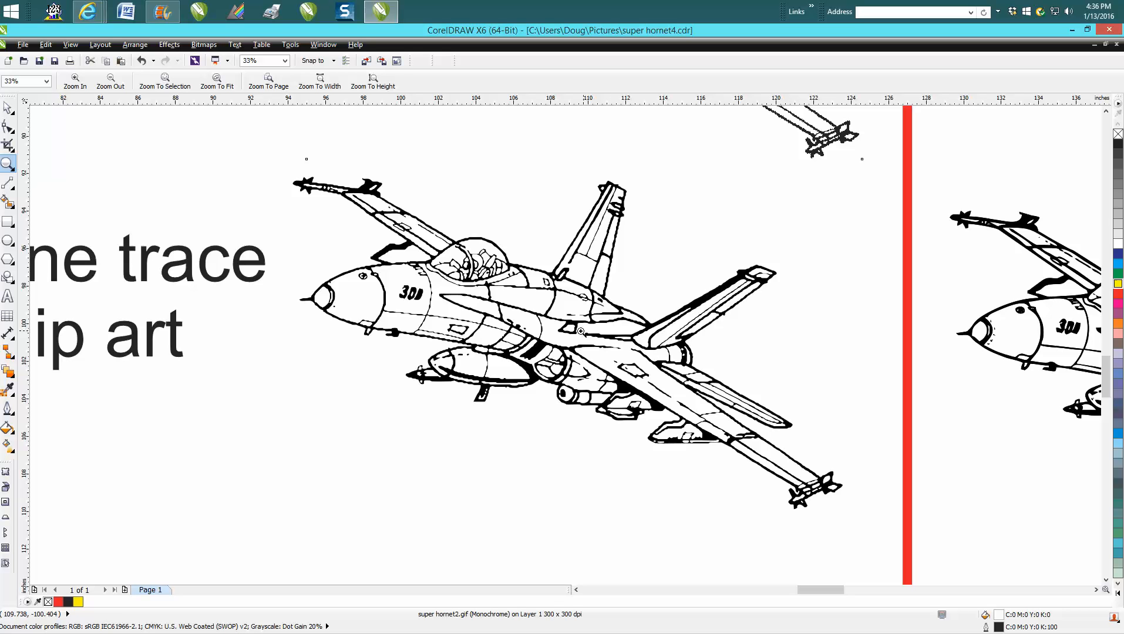
{"action": "mouse_move", "coordinate": [539, 266]}
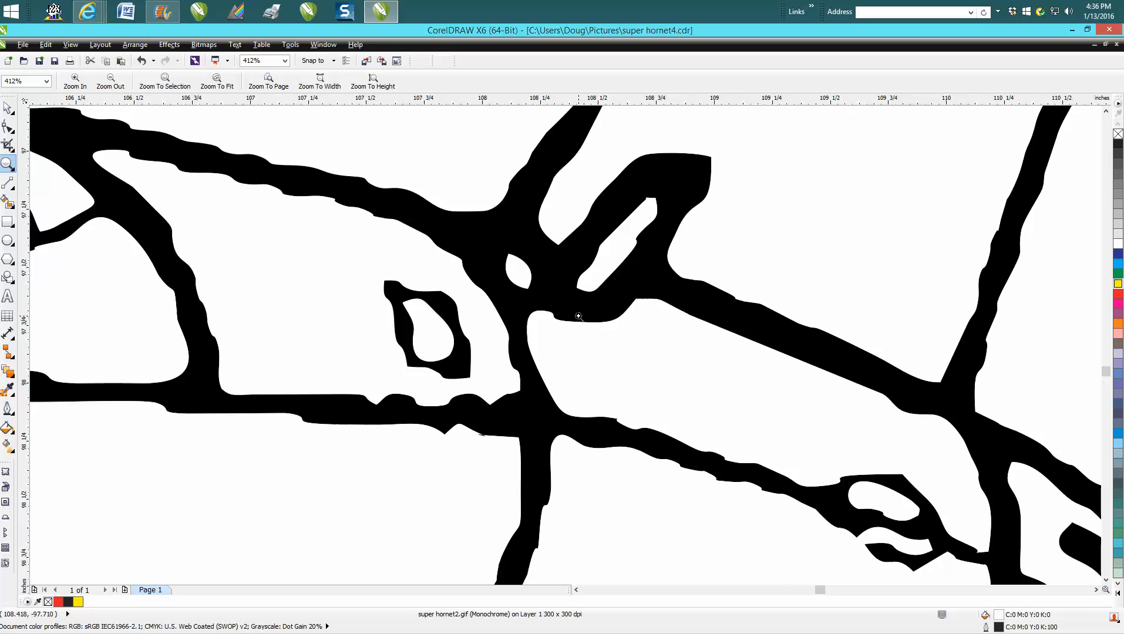
{"action": "mouse_move", "coordinate": [581, 306]}
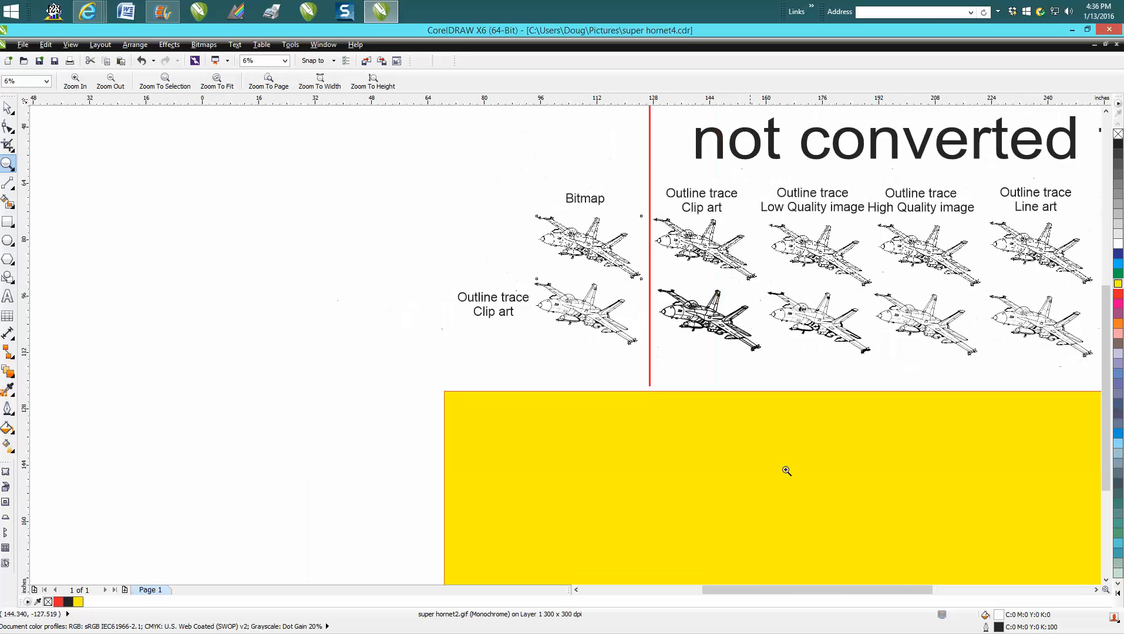
{"action": "scroll", "scroll_direction": "right", "scroll_amount": 3}
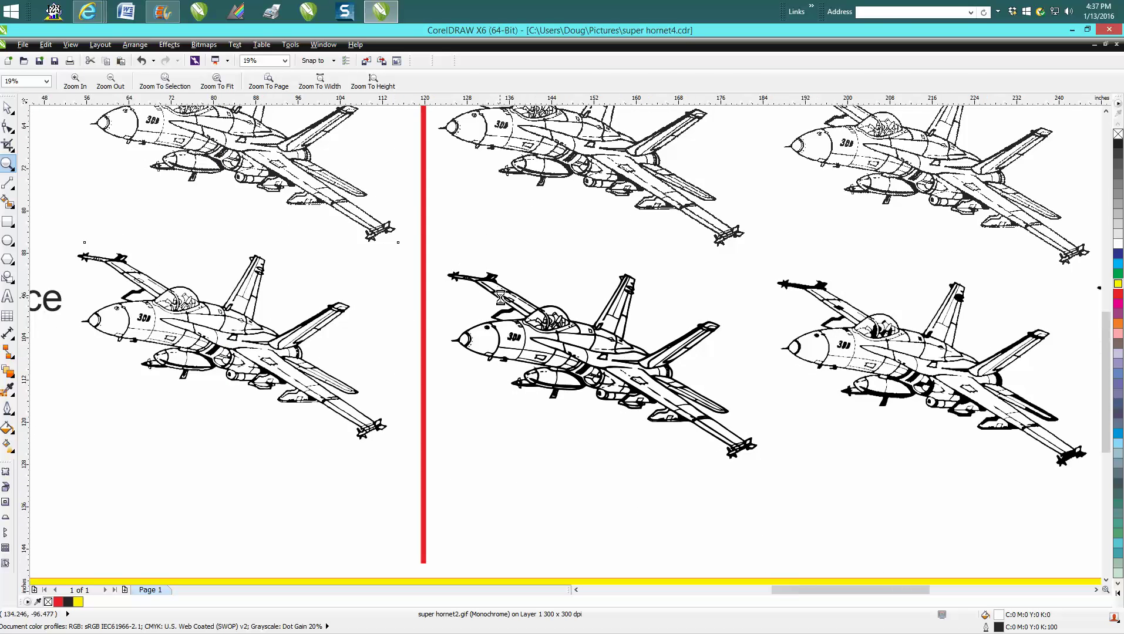
{"action": "left_click", "coordinate": [110, 81]}
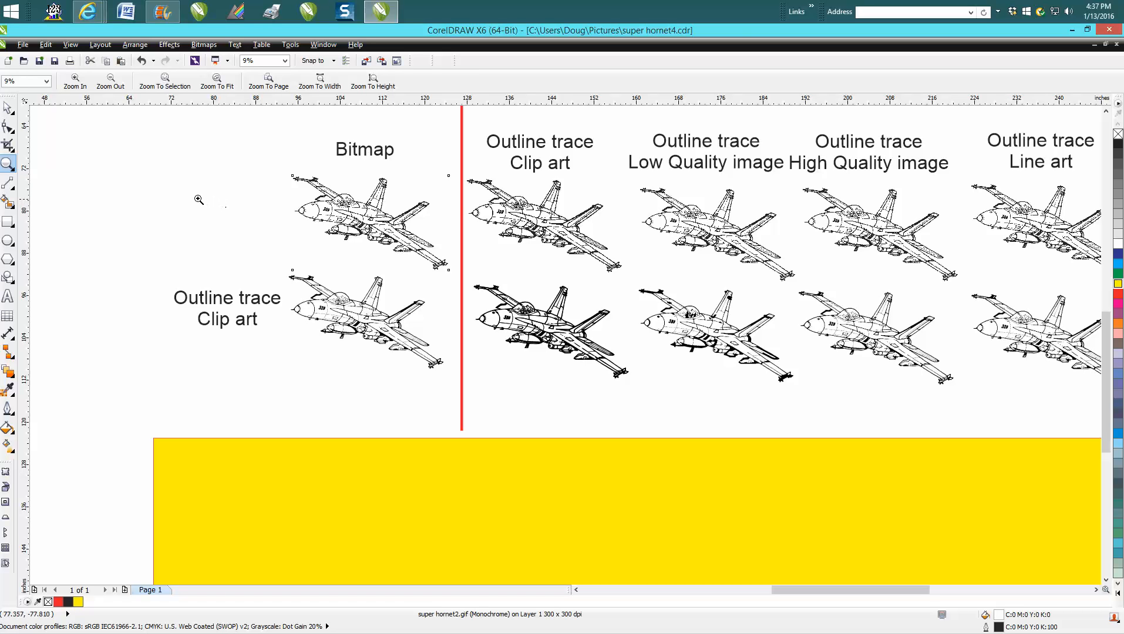
{"action": "mouse_move", "coordinate": [194, 211]}
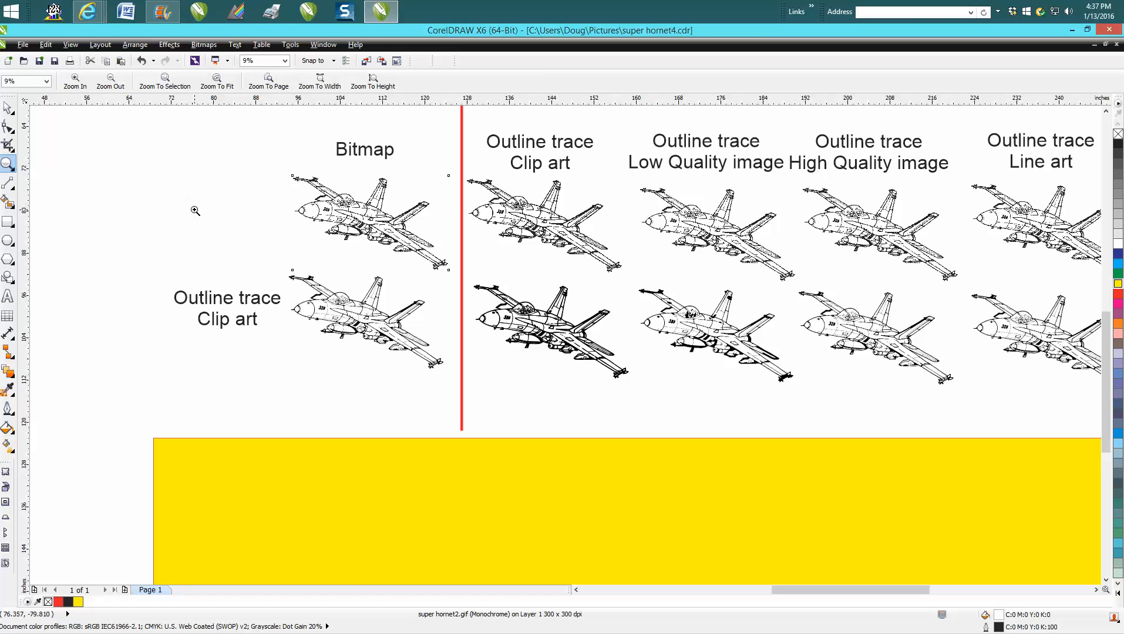
{"action": "mouse_move", "coordinate": [353, 239]}
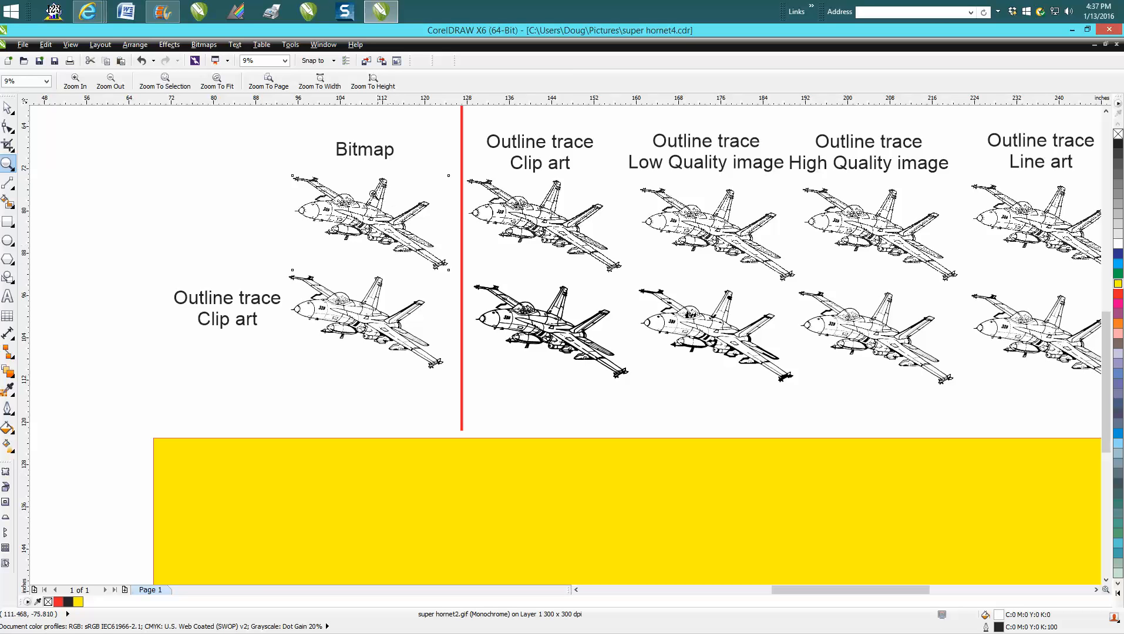
{"action": "mouse_move", "coordinate": [205, 197]}
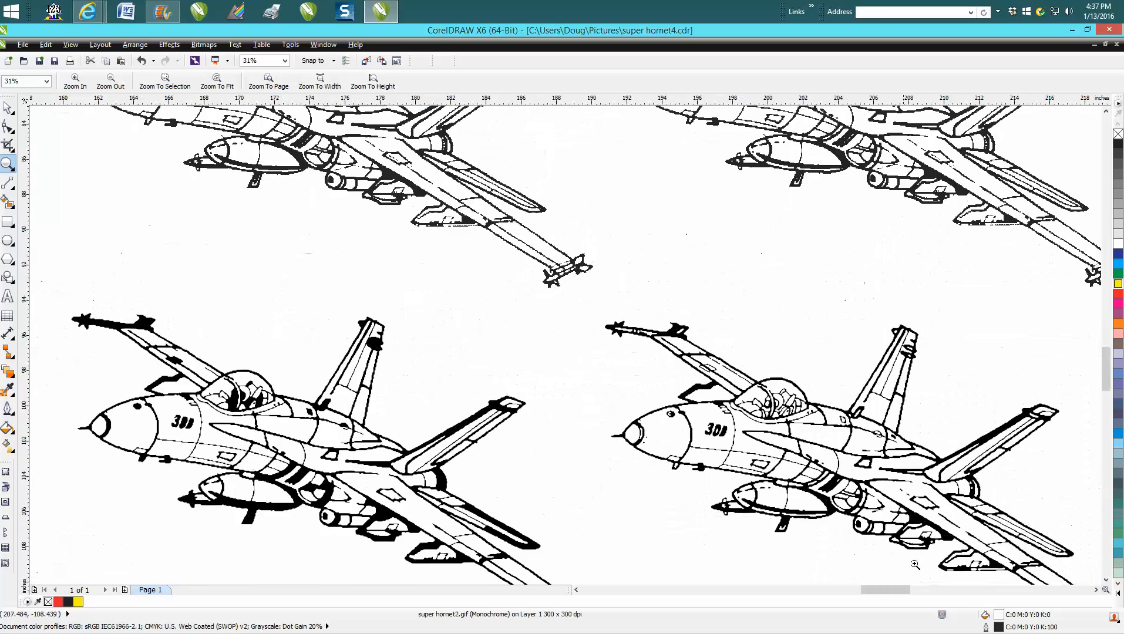
{"action": "scroll", "scroll_direction": "right", "scroll_amount": 3}
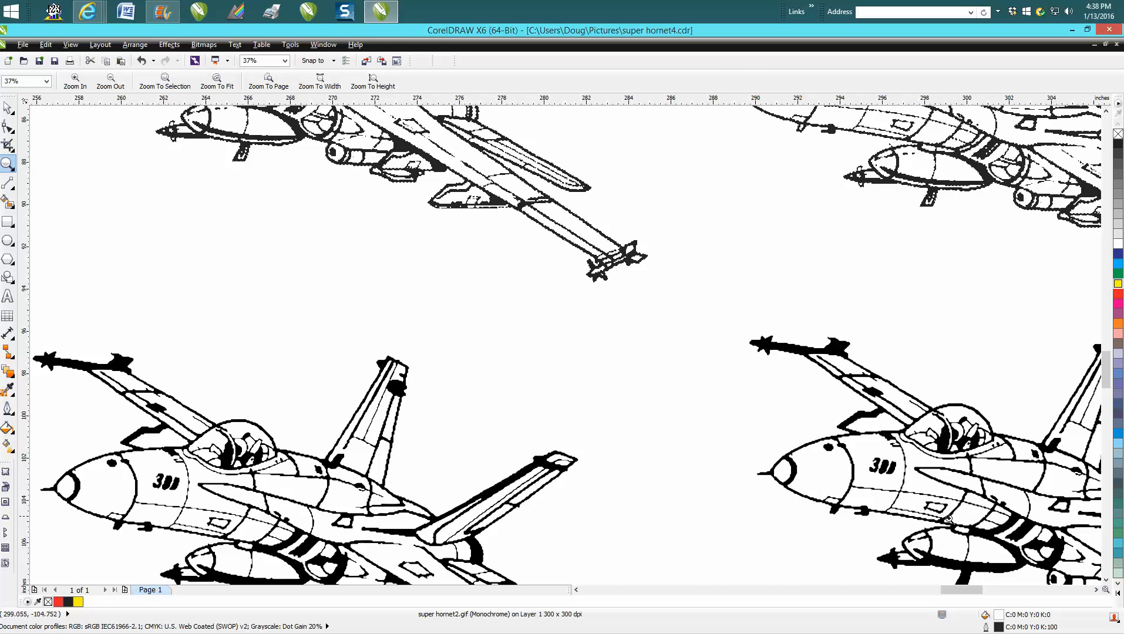
{"action": "scroll", "scroll_direction": "right", "scroll_amount": 3}
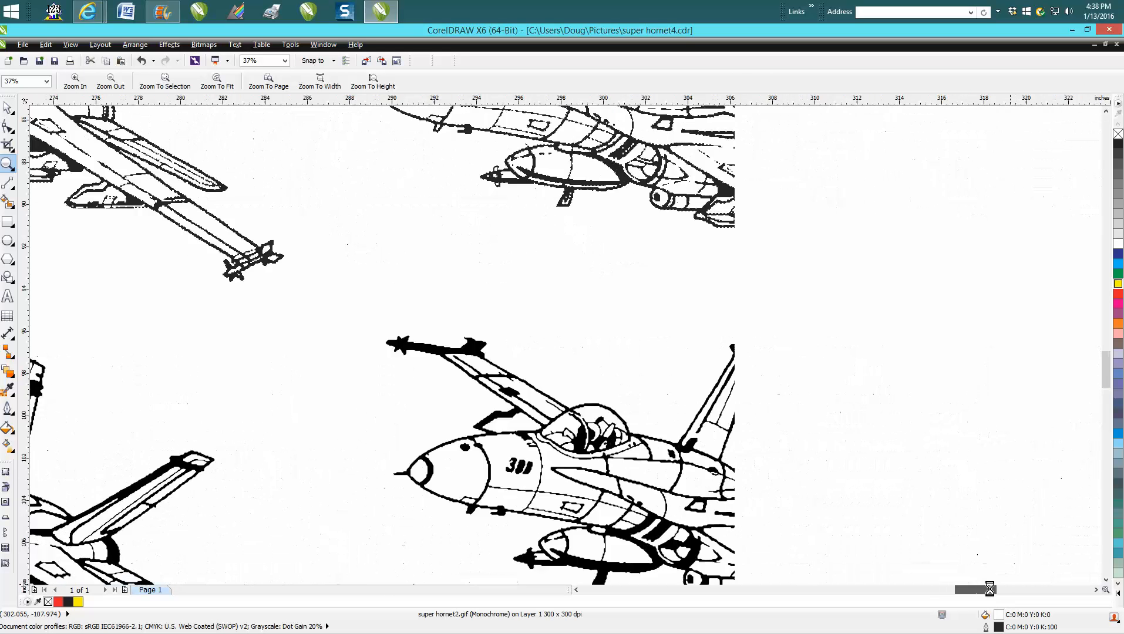
{"action": "scroll", "scroll_direction": "right", "scroll_amount": 3}
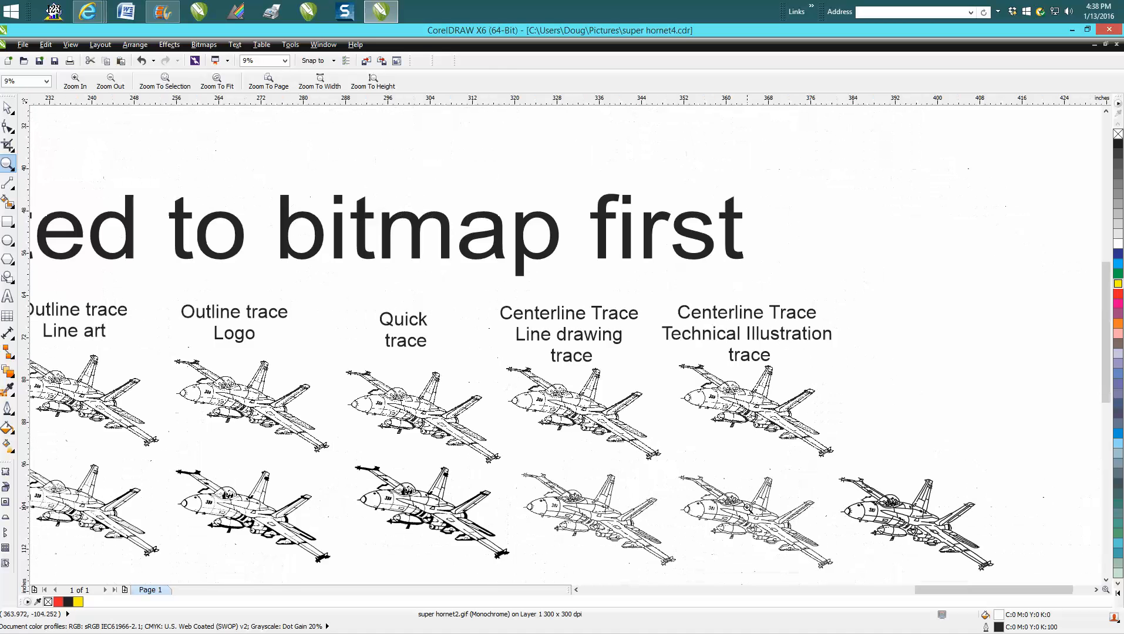
{"action": "mouse_move", "coordinate": [603, 352]}
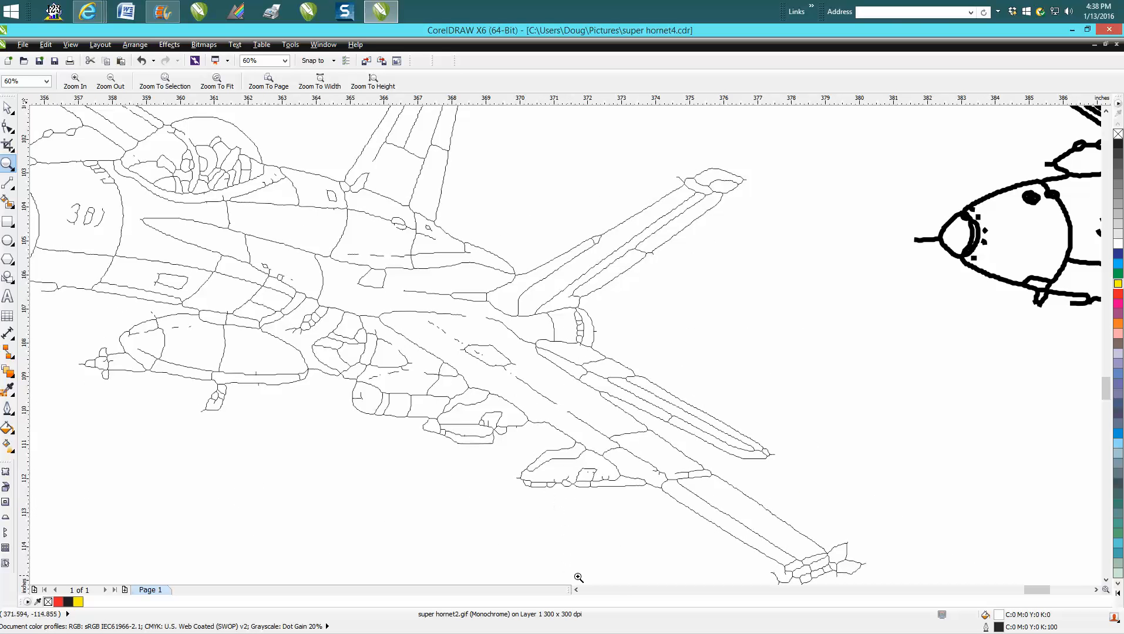
{"action": "mouse_move", "coordinate": [812, 602]}
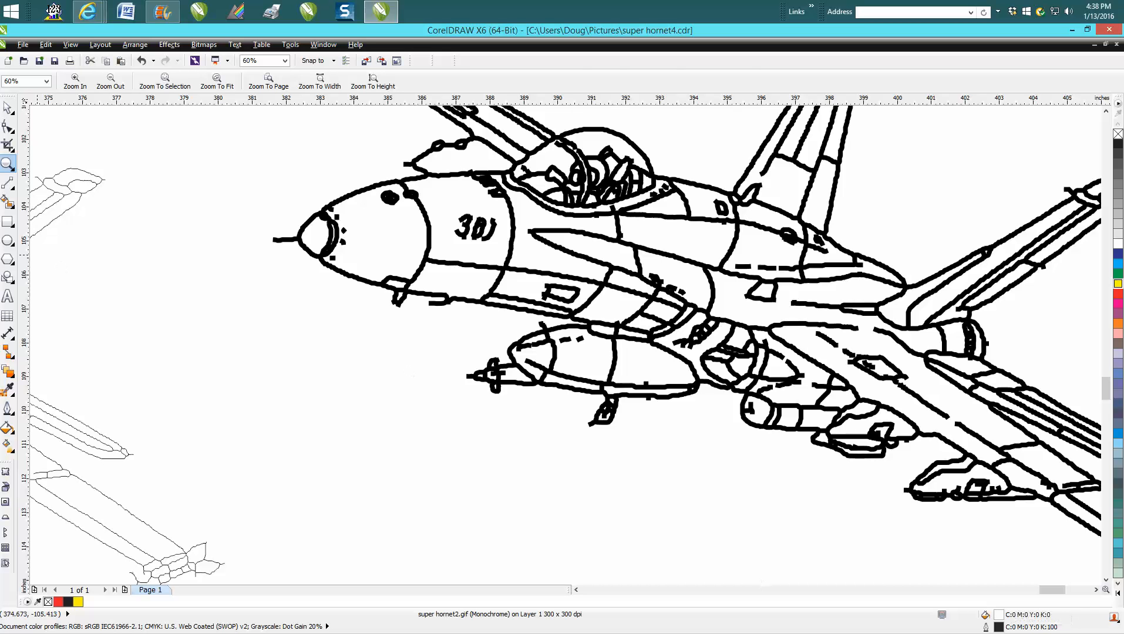
Step: Select the bold-outline traced hornet group of 46 curves
{"action": "left_click", "coordinate": [659, 263]}
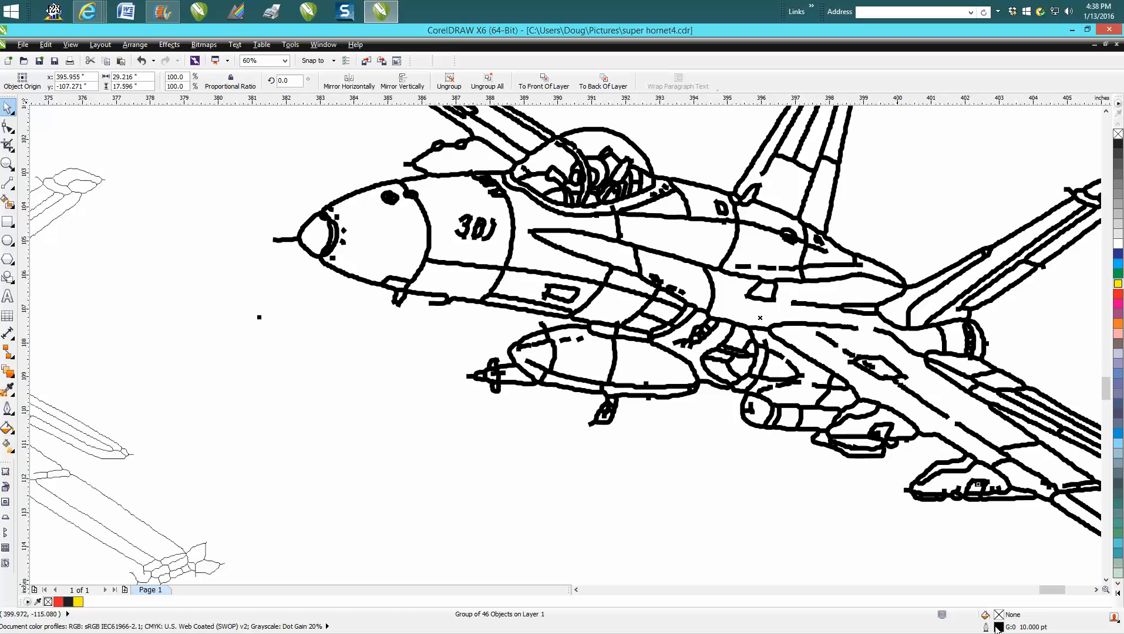
{"action": "mouse_move", "coordinate": [66, 414]}
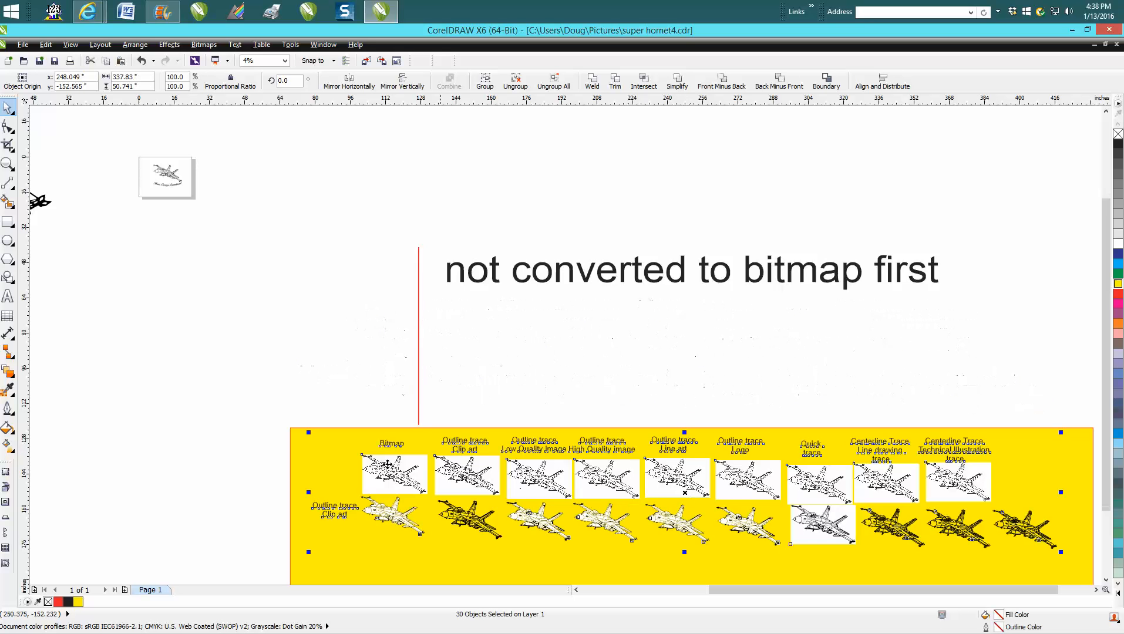
{"action": "mouse_move", "coordinate": [948, 469]}
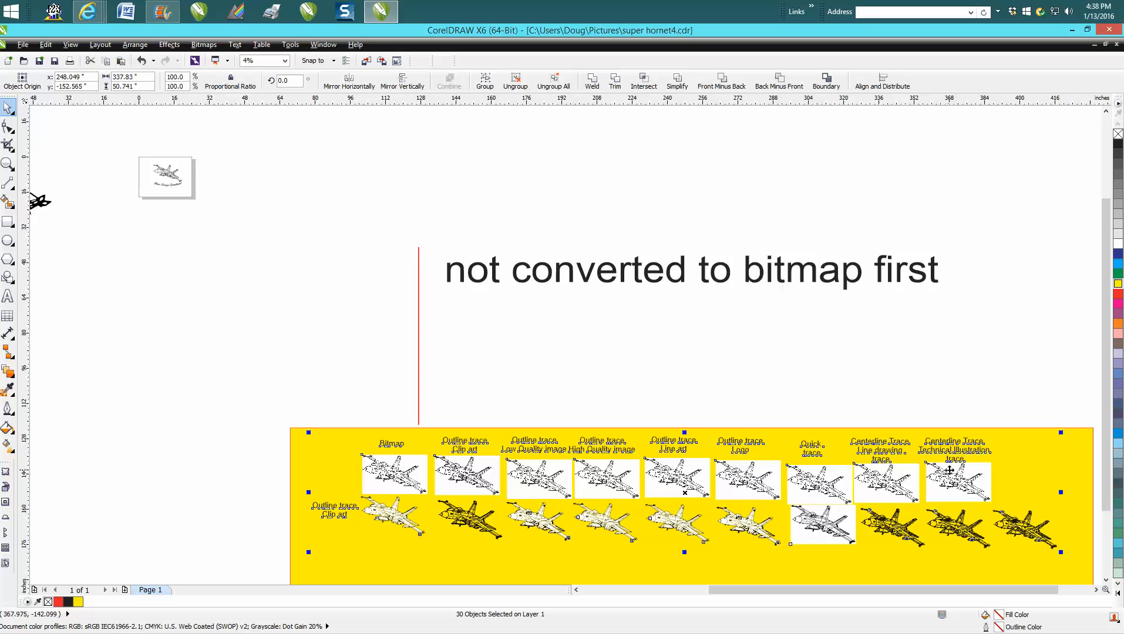
{"action": "mouse_move", "coordinate": [822, 513]}
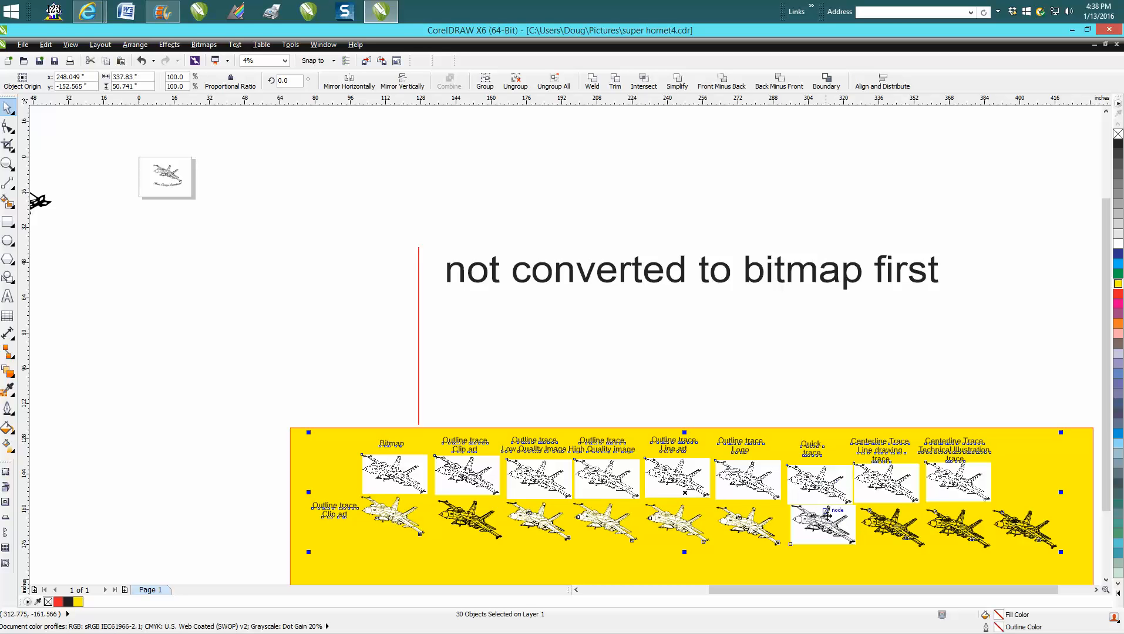
{"action": "mouse_move", "coordinate": [408, 521]}
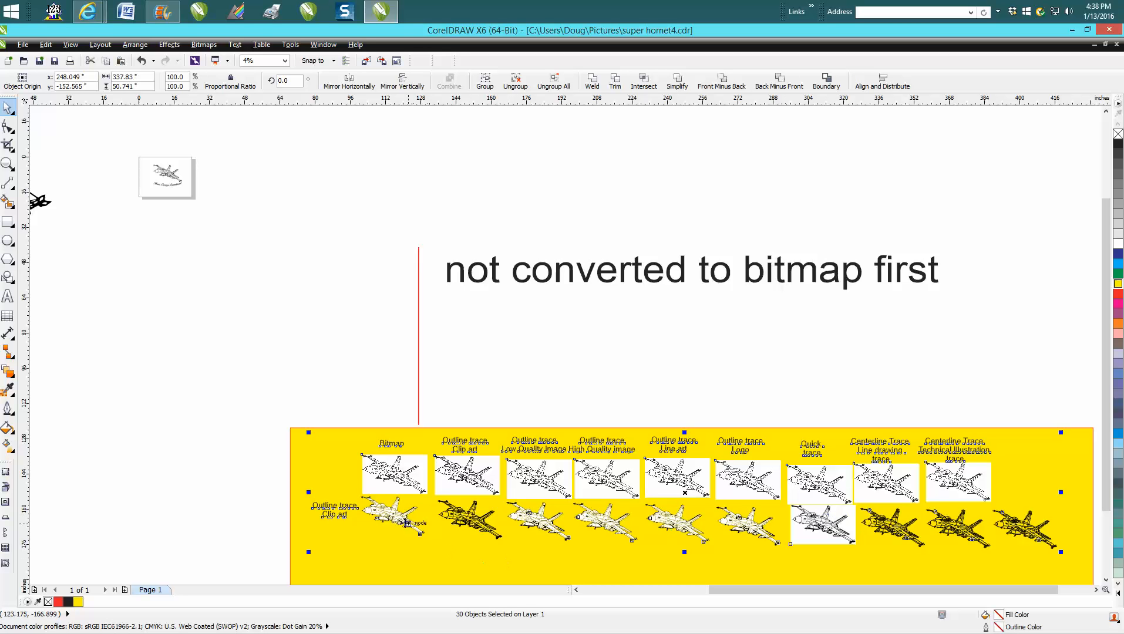
{"action": "mouse_move", "coordinate": [104, 297]}
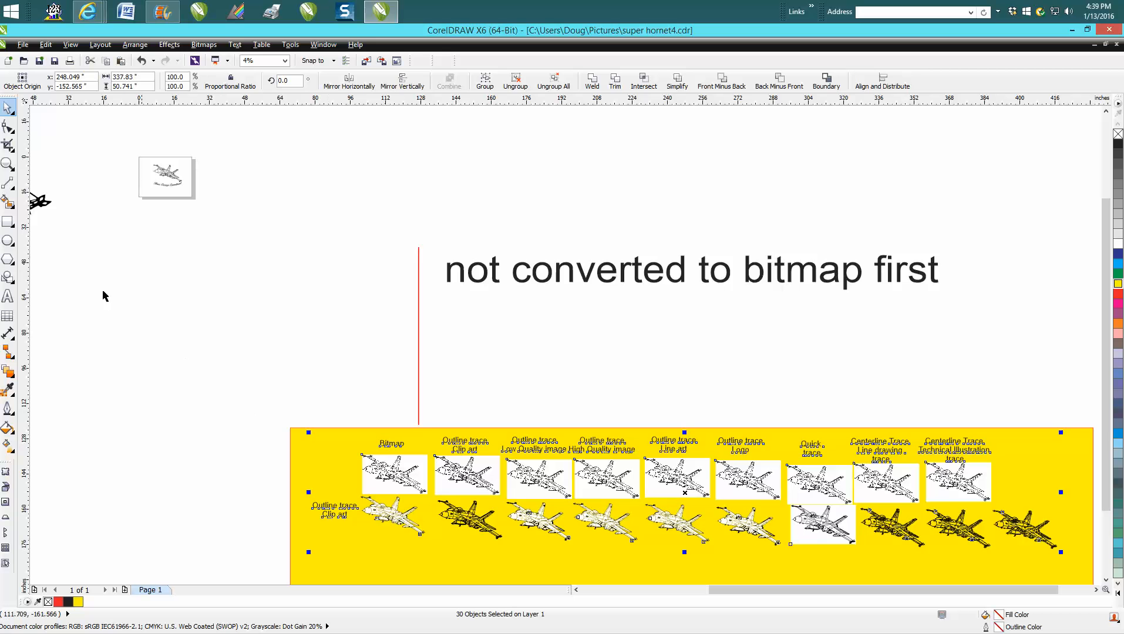
{"action": "left_click", "coordinate": [8, 164]}
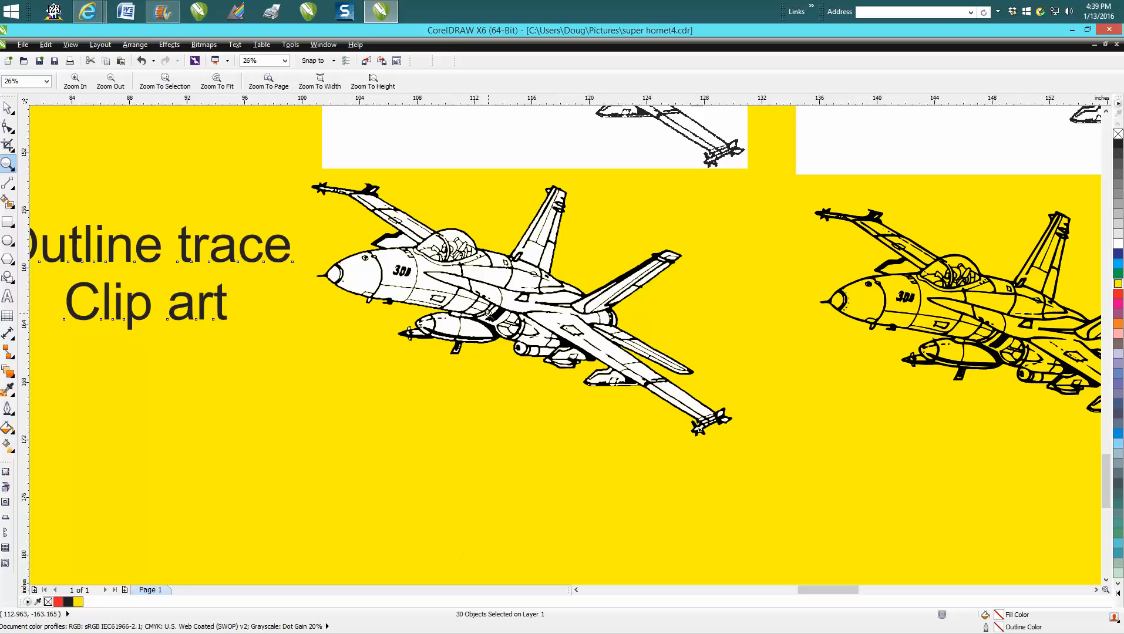
{"action": "mouse_move", "coordinate": [464, 182]}
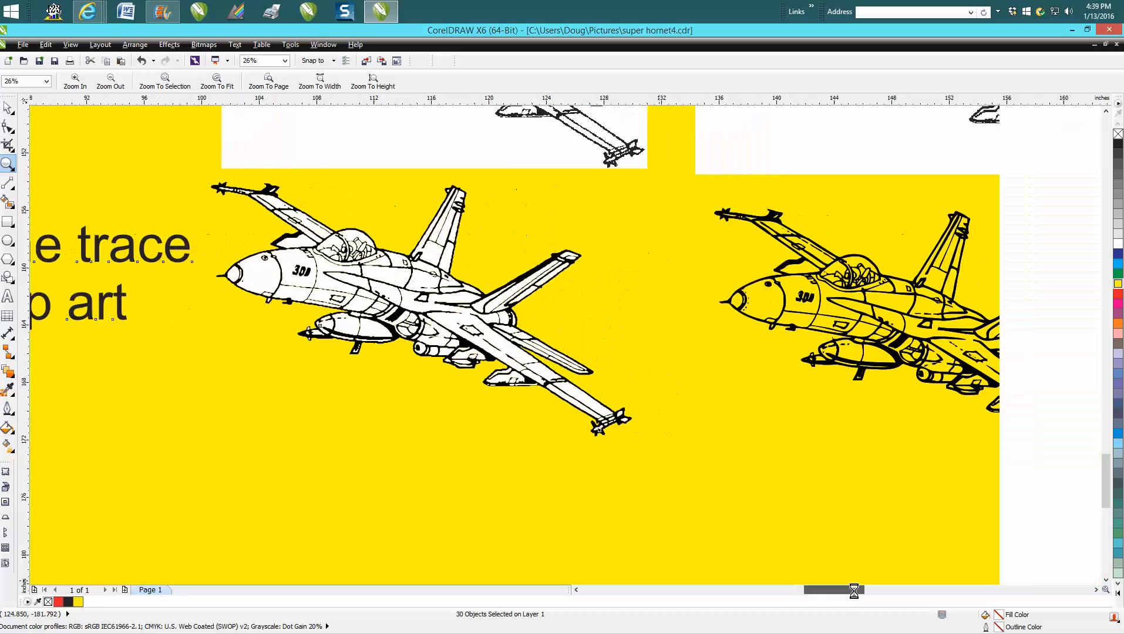
{"action": "scroll", "scroll_direction": "right", "scroll_amount": 3}
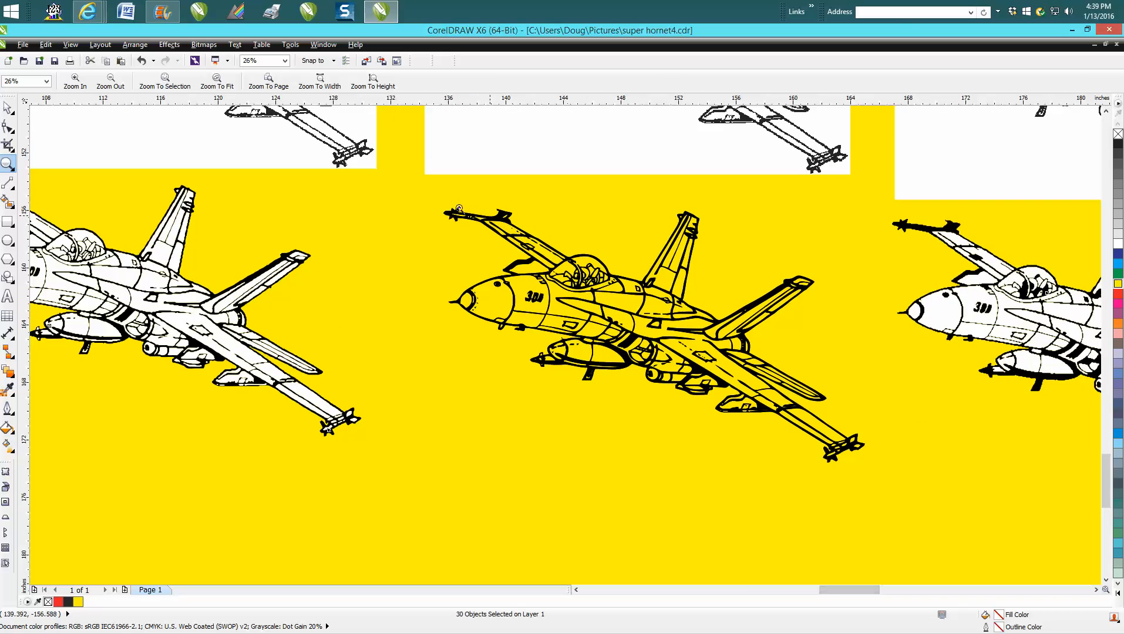
{"action": "mouse_move", "coordinate": [715, 362]}
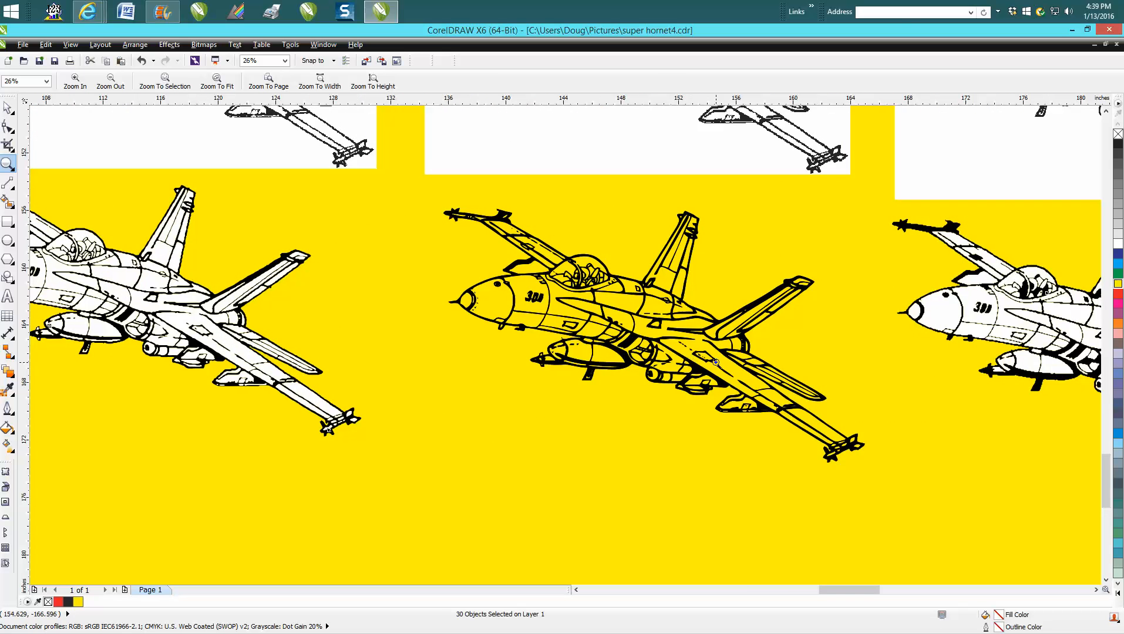
{"action": "mouse_move", "coordinate": [837, 571]}
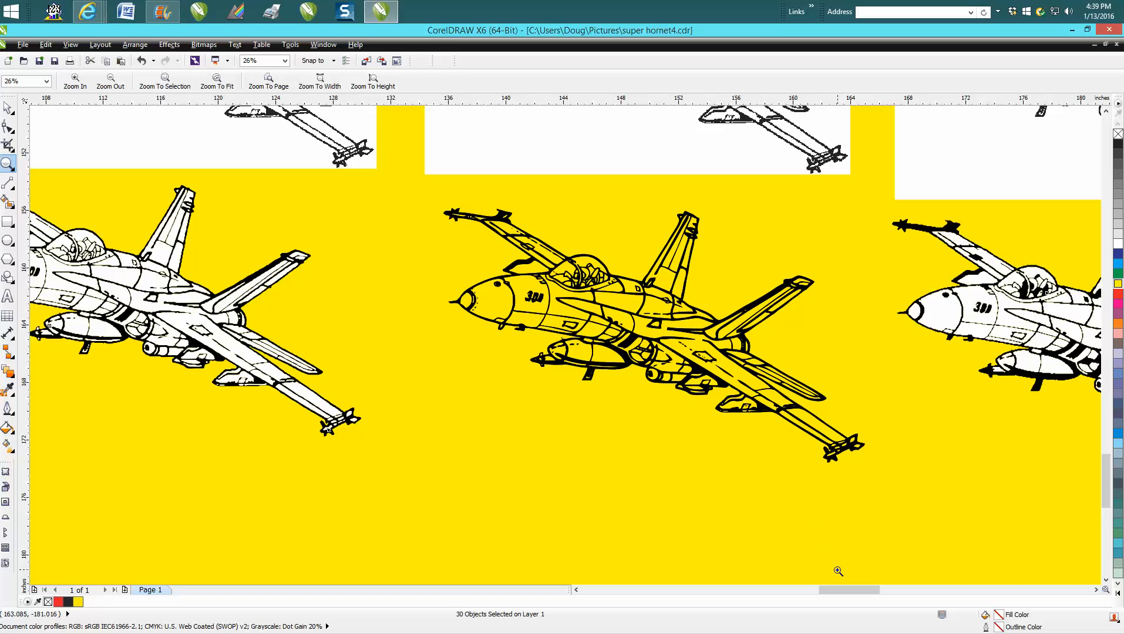
{"action": "mouse_move", "coordinate": [545, 530]}
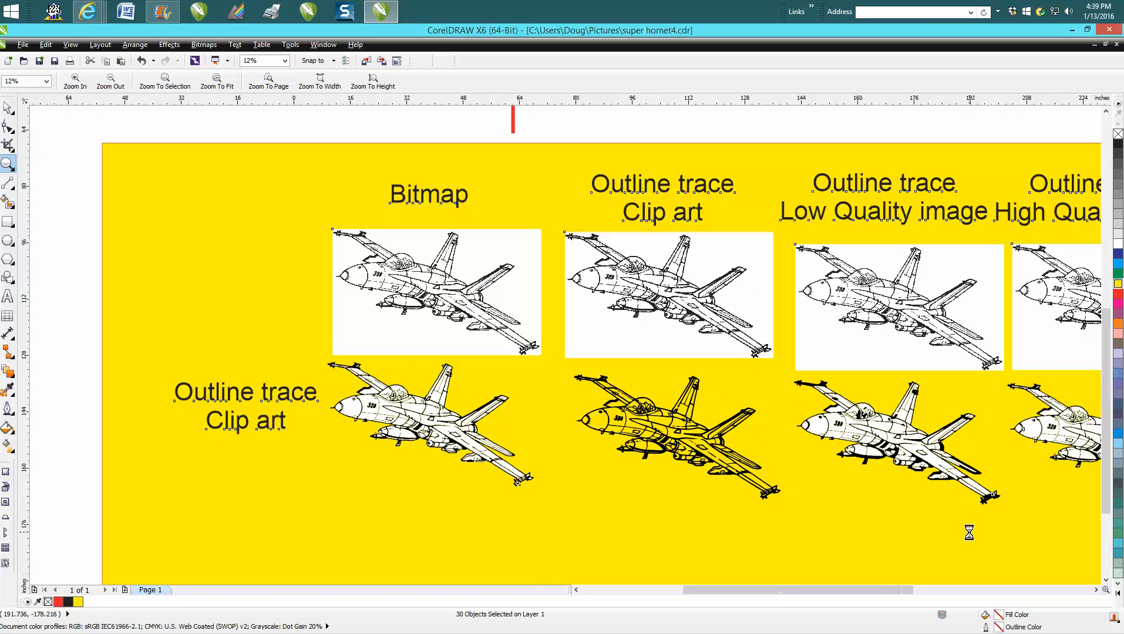
Step: Zoom out and scroll right and back left to view more of the sheet
{"action": "left_click", "coordinate": [110, 82]}
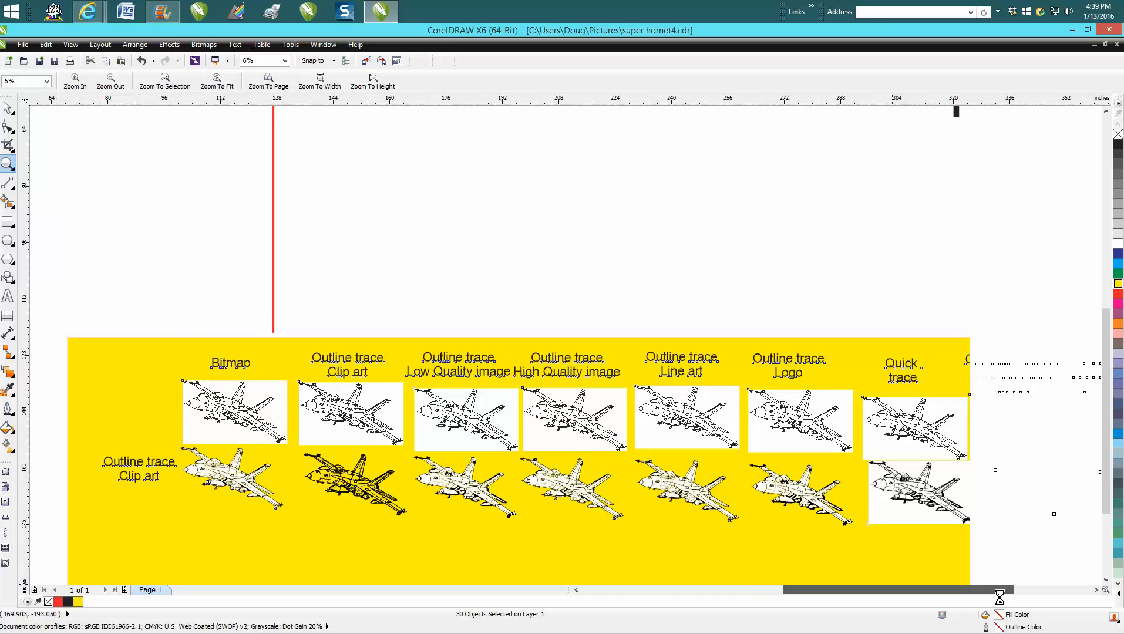
{"action": "scroll", "scroll_direction": "right", "scroll_amount": 3}
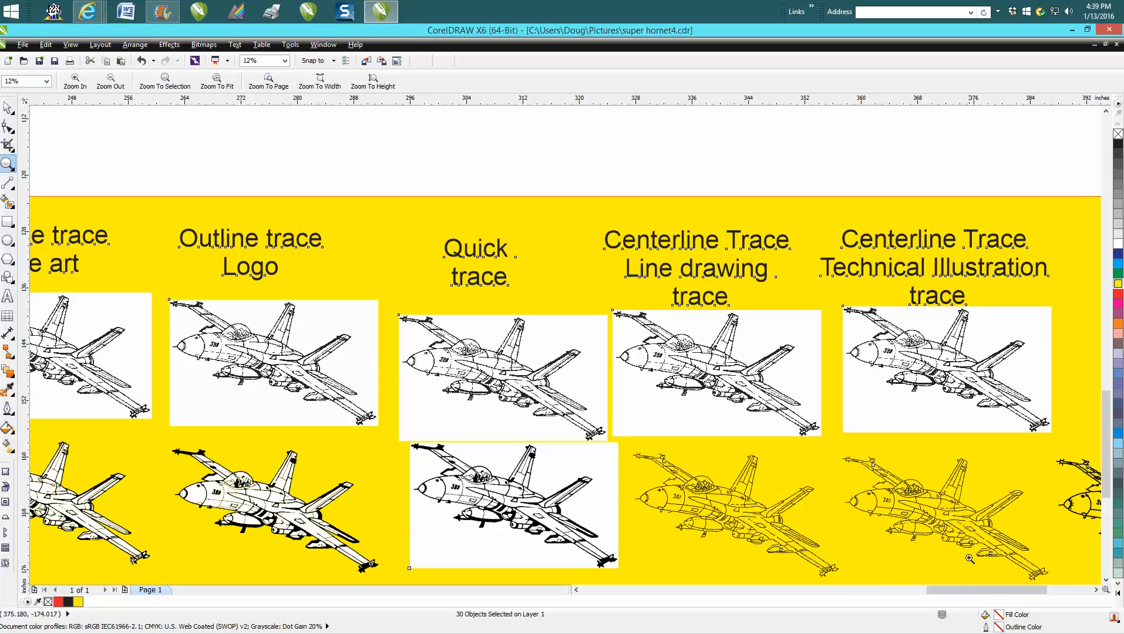
{"action": "scroll", "scroll_direction": "left", "scroll_amount": 3}
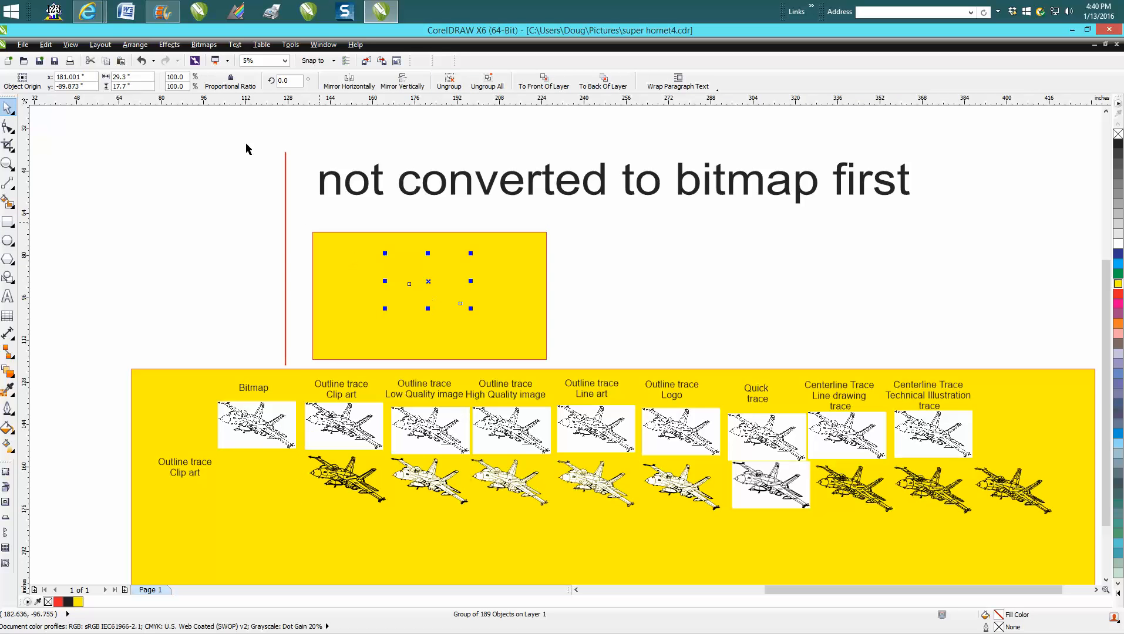
Step: Order the traced hornet group To Front Of Page above the small yellow box
{"action": "left_click", "coordinate": [135, 44]}
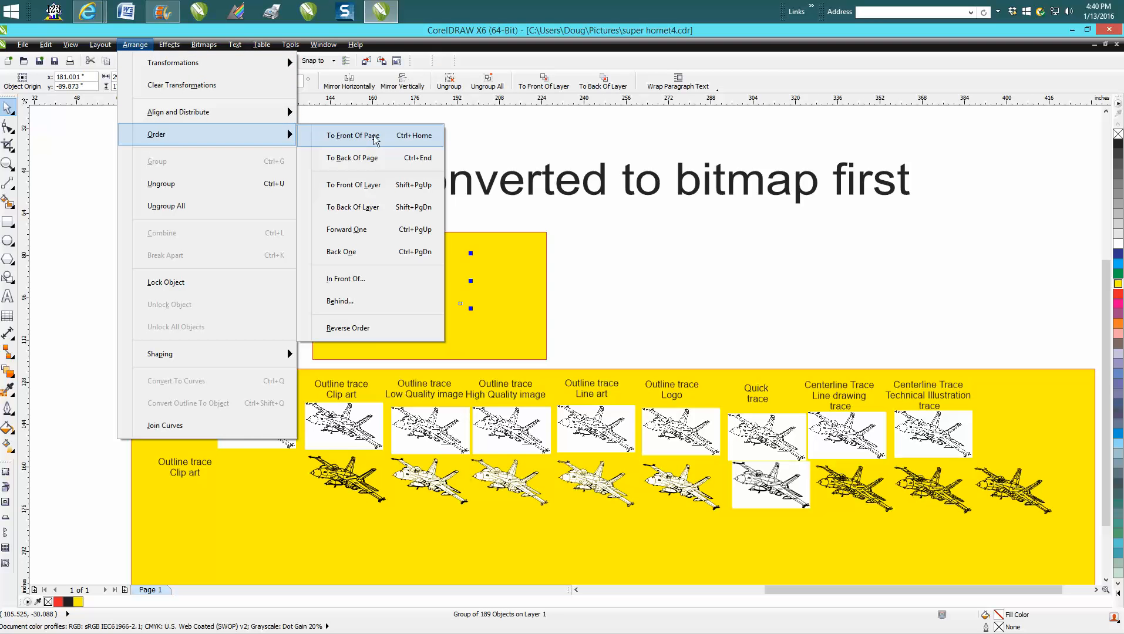
{"action": "left_click", "coordinate": [353, 135]}
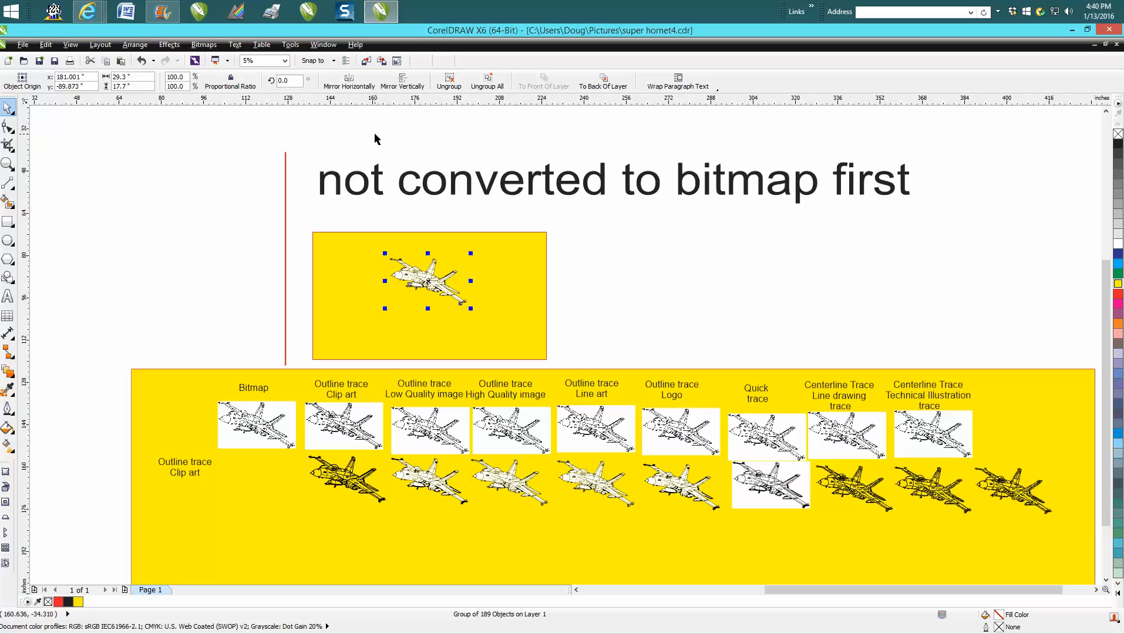